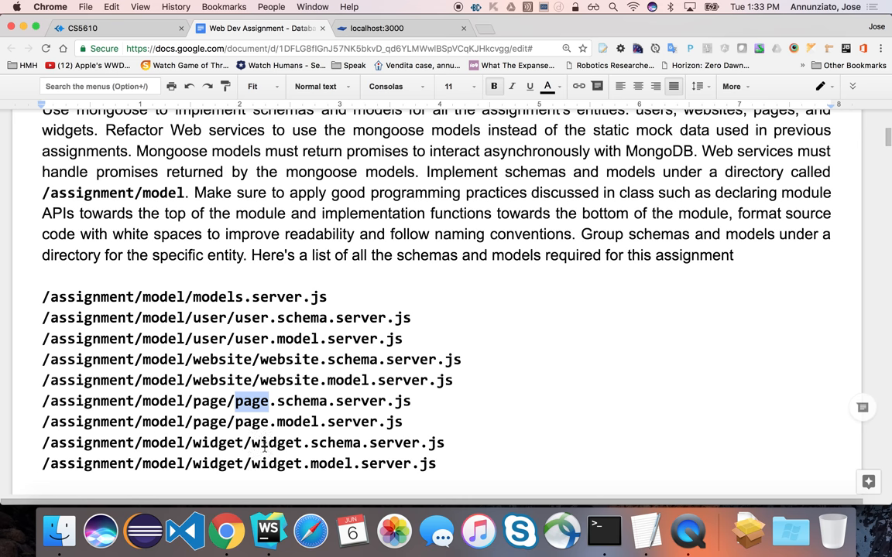
- Review the assignment's list of required schema and model file paths in Google Docs
double_click(275, 443)
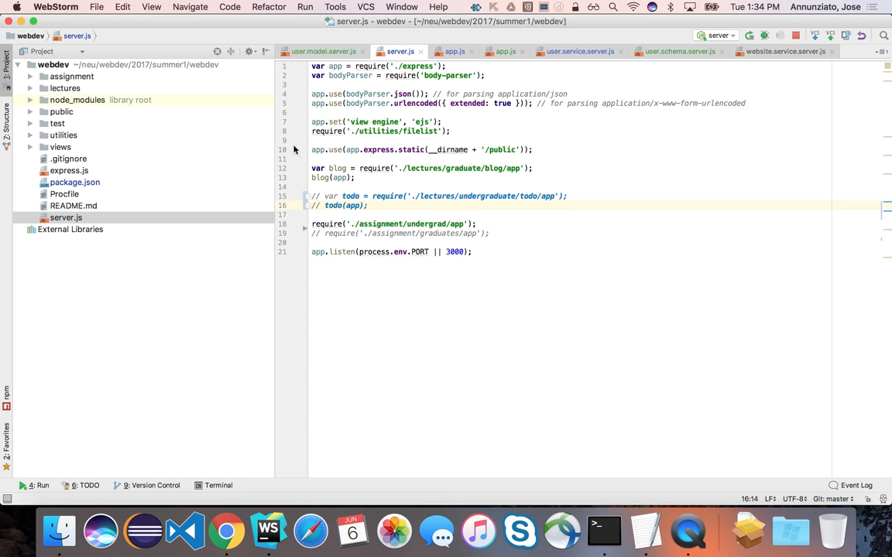
- Expand assignment > undergrad > services to reach user.service.server.js
click(31, 75)
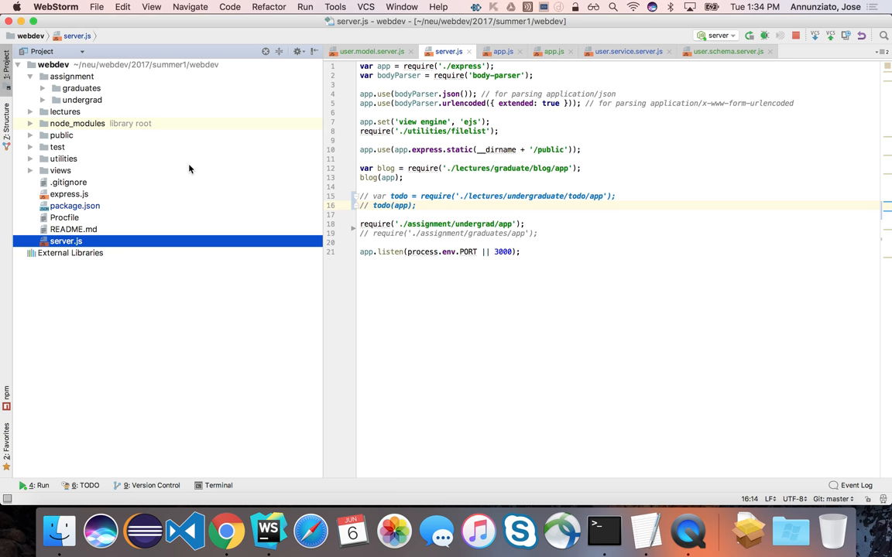
click(71, 77)
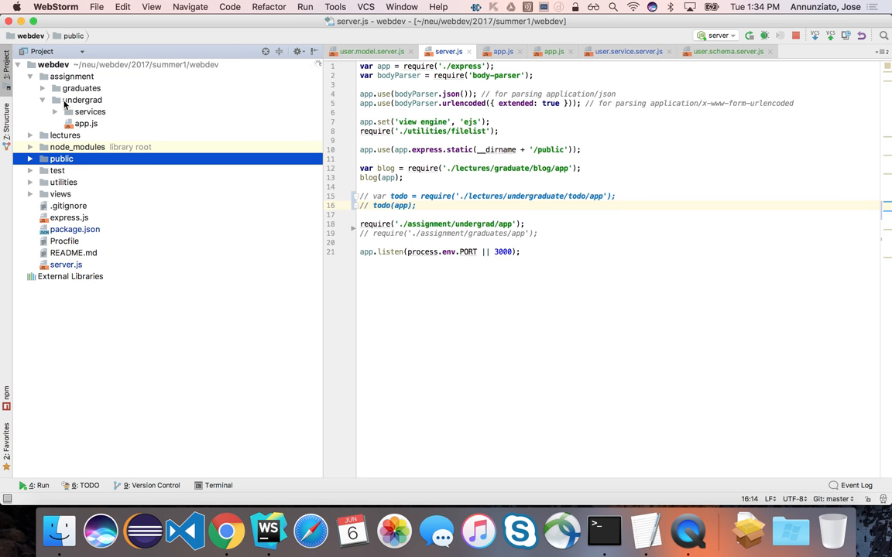
click(57, 111)
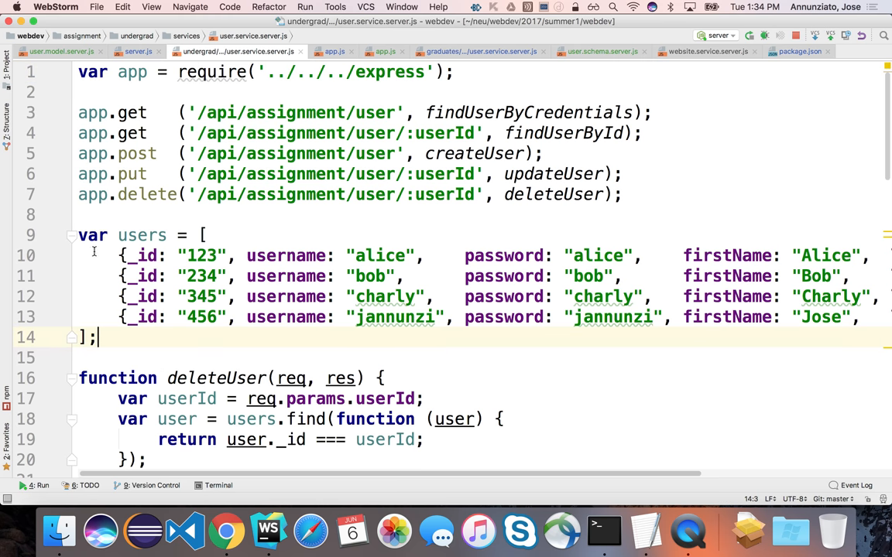
- Highlight the hard-coded users array, review the service handlers, then switch to Chrome
drag(96, 235, 96, 338)
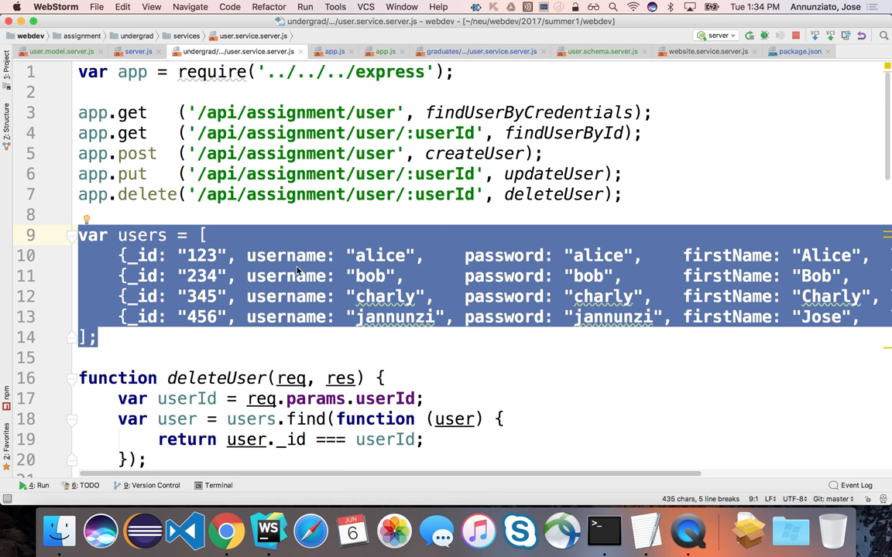
scroll(down, 3)
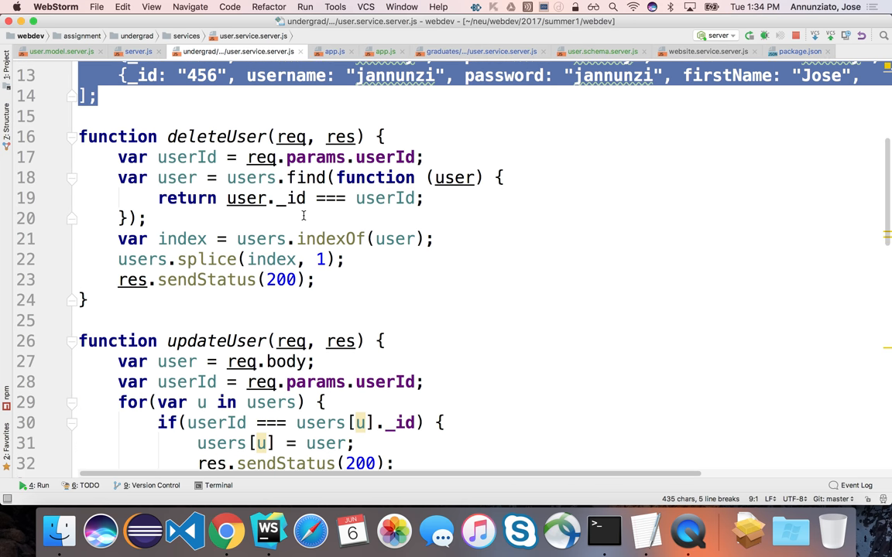
scroll(down, 3)
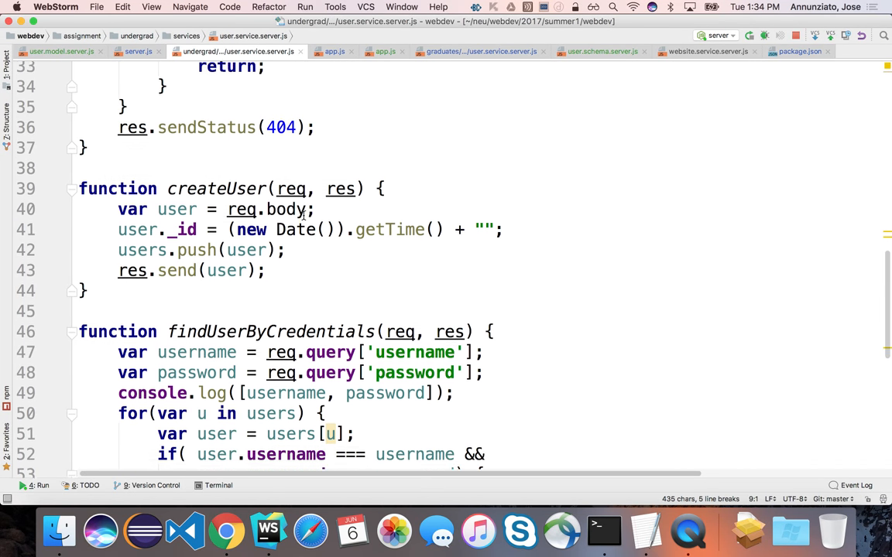
scroll(down, 3)
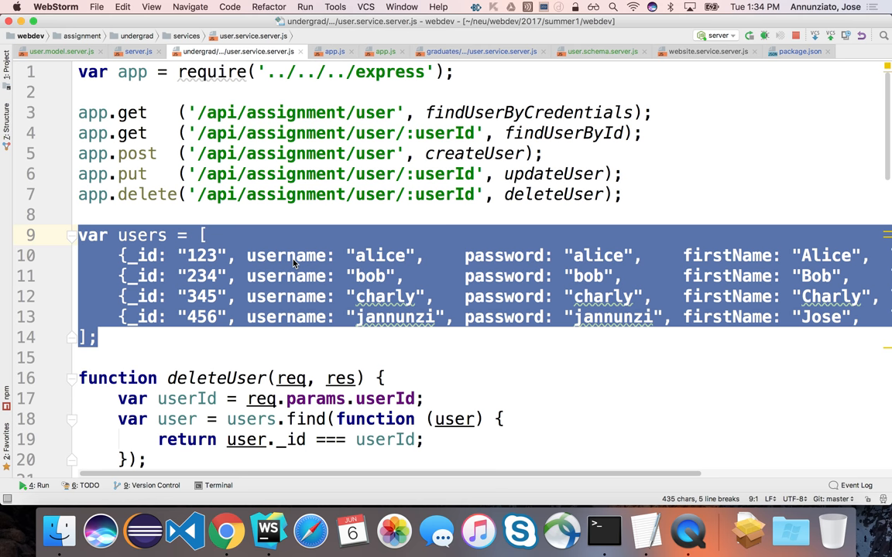
key(Cmd+Tab)
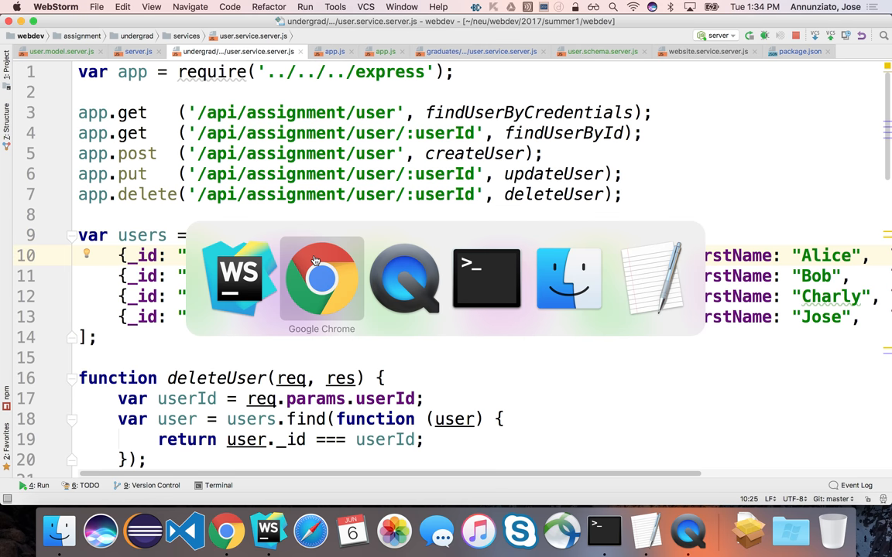
- Navigate localhost:3000 to the undergraduate app's index page and its Login page
click(322, 279)
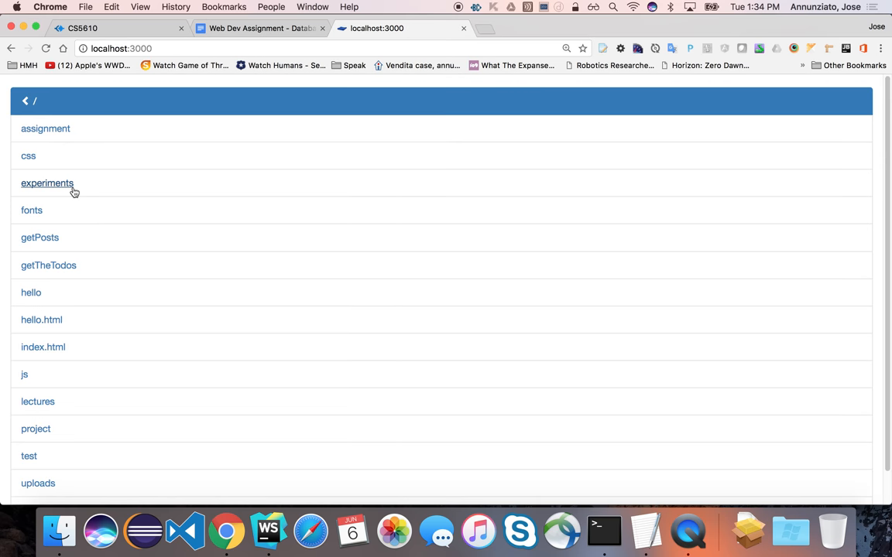
click(45, 129)
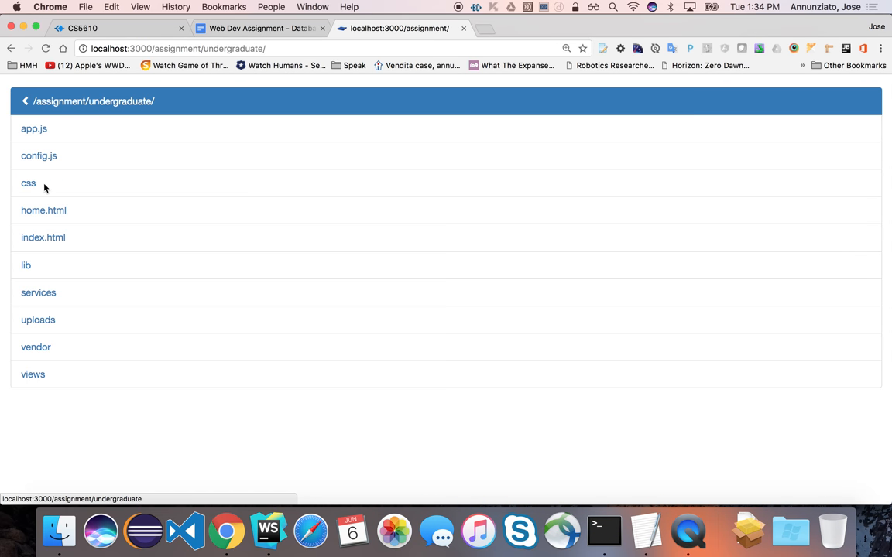
click(44, 239)
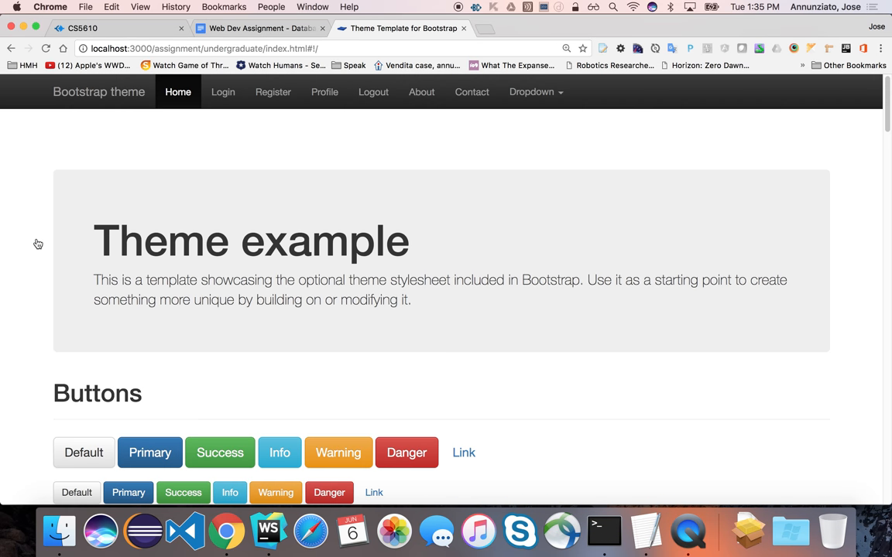
click(223, 93)
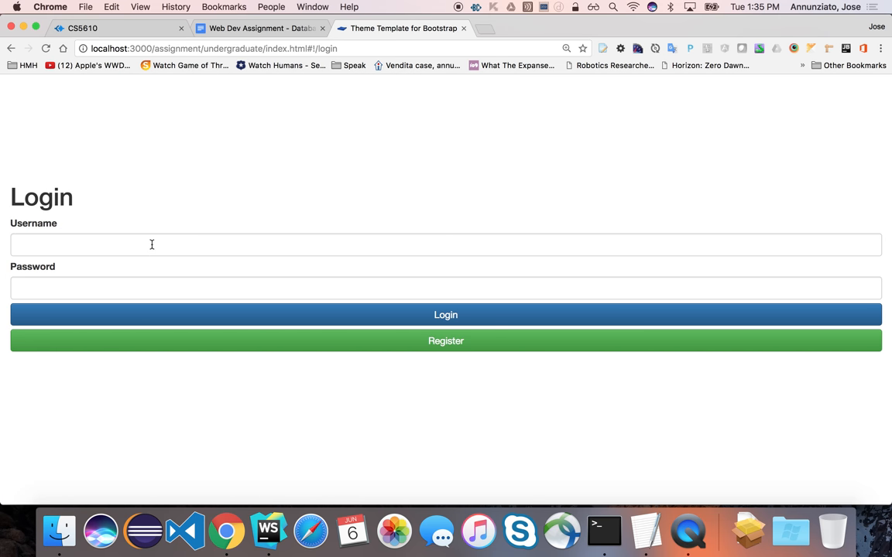
- Log in as username 'bob' and land on the new user's profile page
click(154, 245)
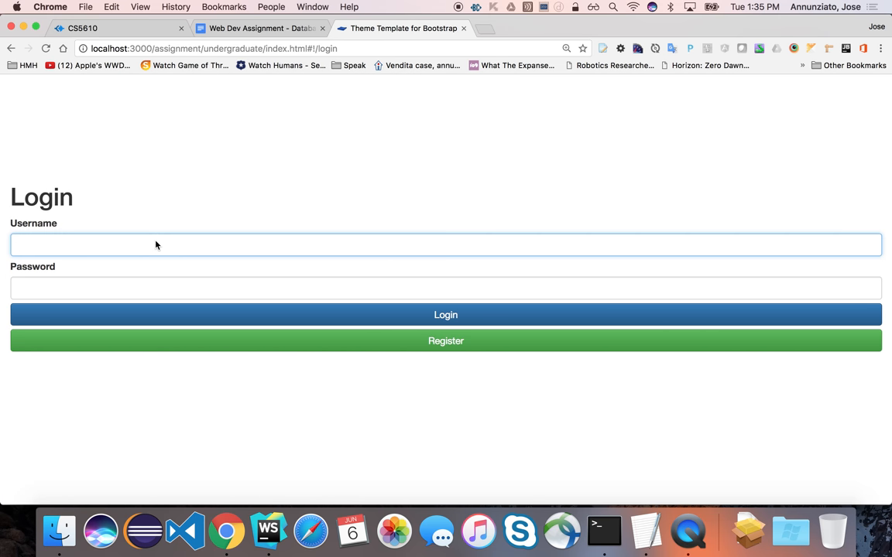
text(bob)
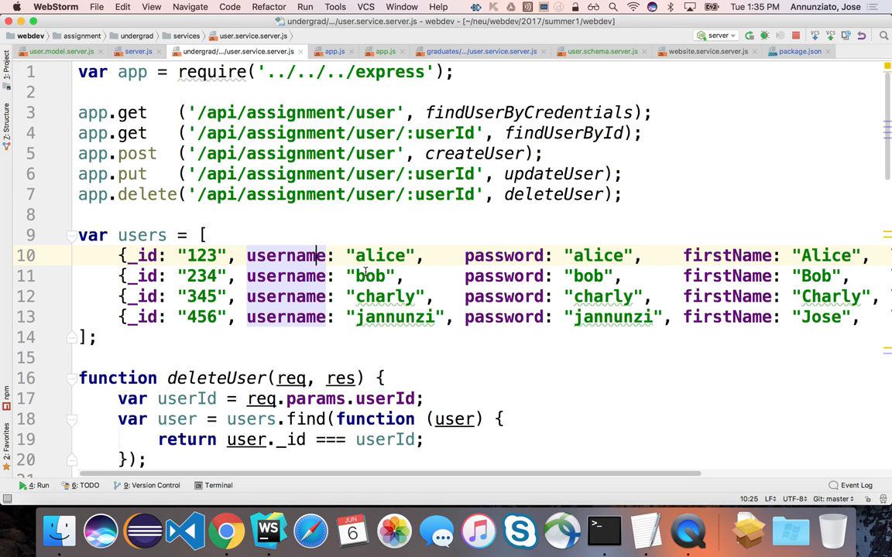
mouse_move(563, 133)
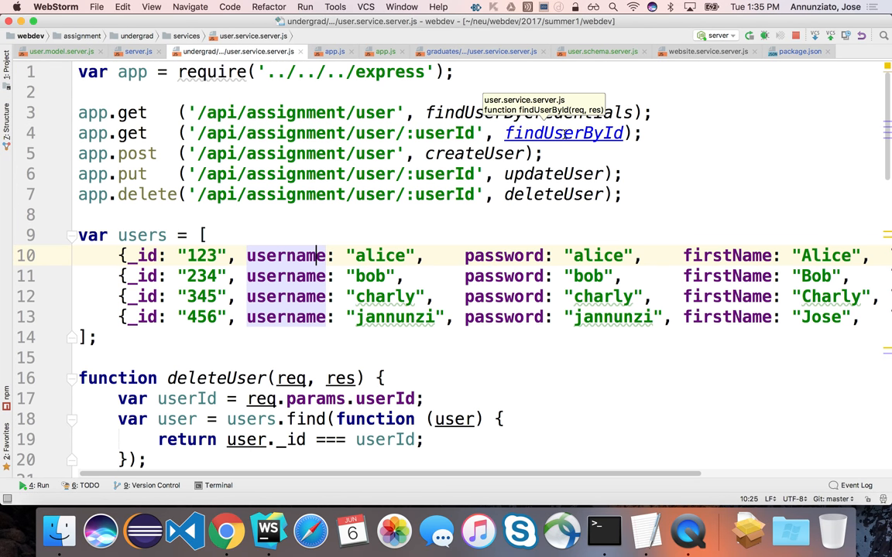
scroll(down, 3)
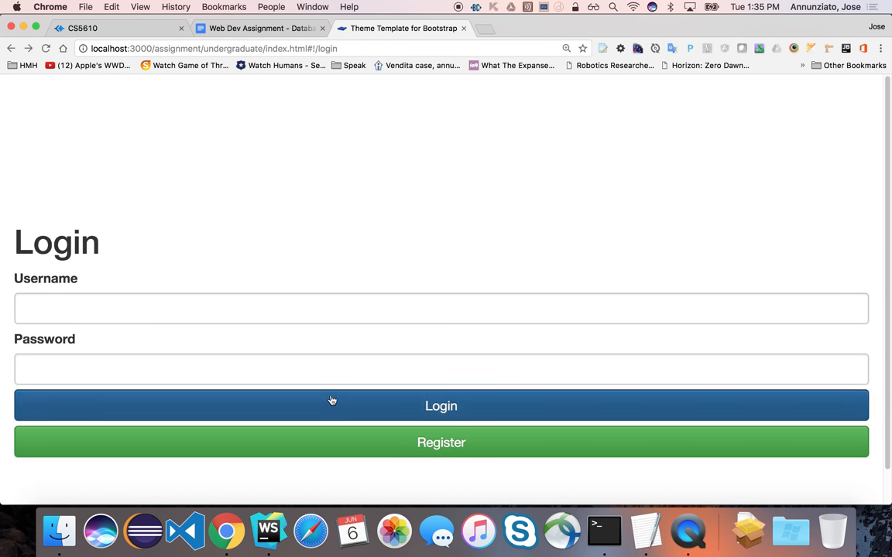
click(441, 442)
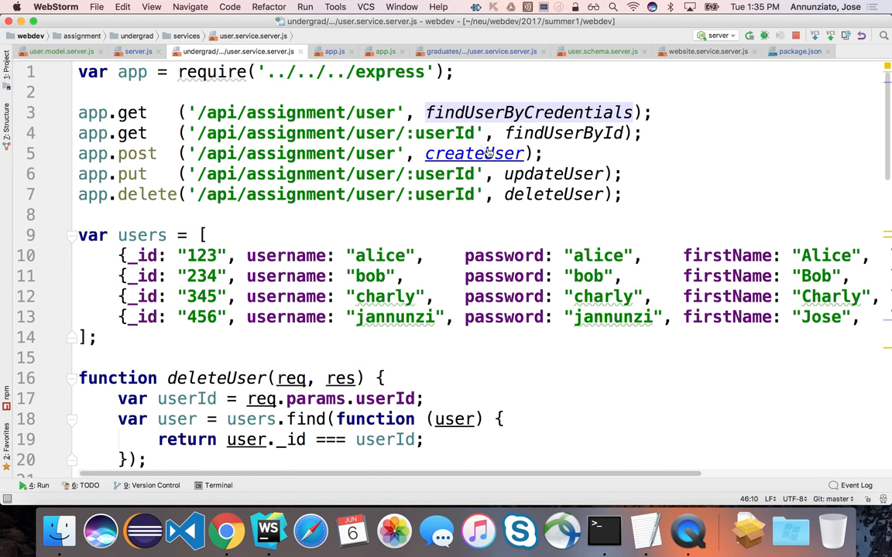
mouse_move(474, 154)
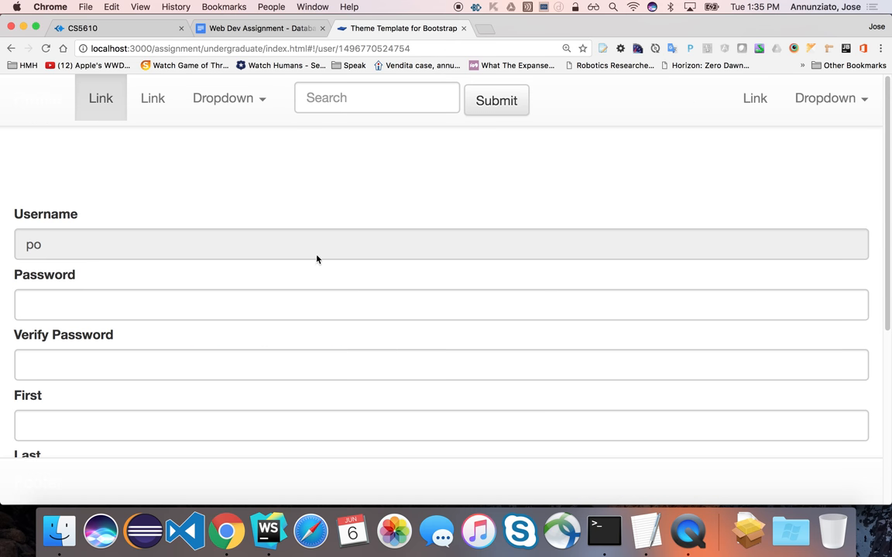
mouse_move(433, 204)
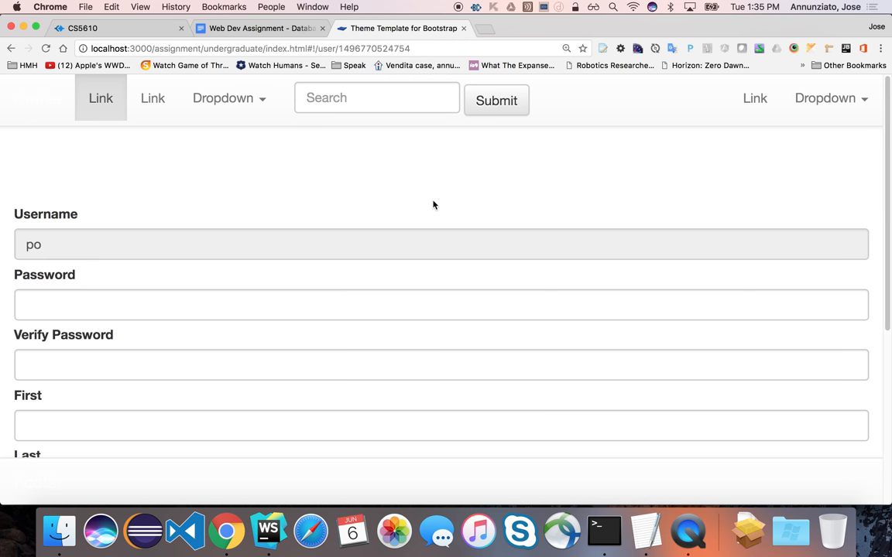
double_click(371, 48)
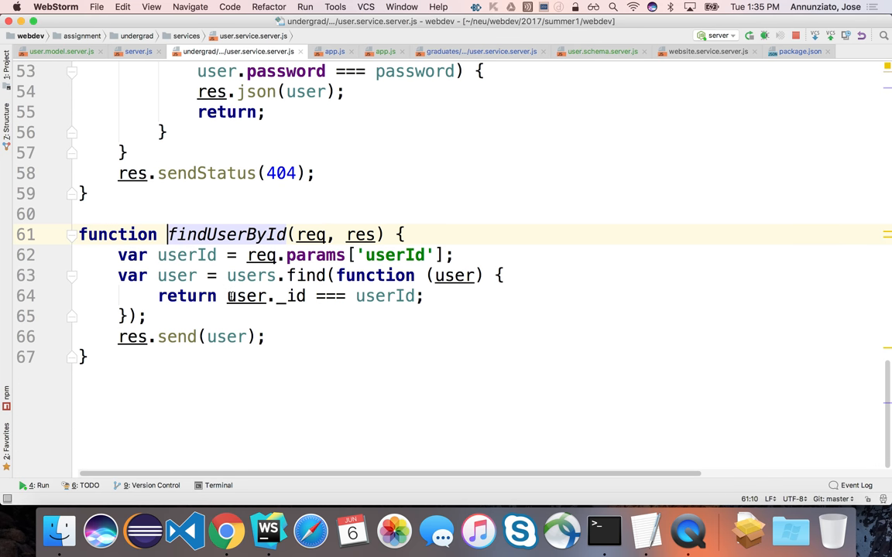
- Select findUserById, then return via the app switcher to WebStorm's user service file
double_click(251, 276)
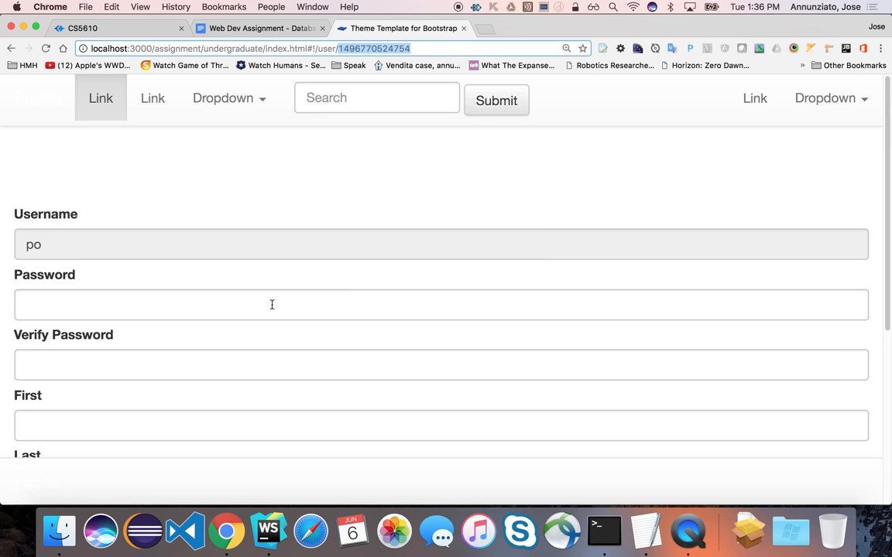
mouse_move(281, 337)
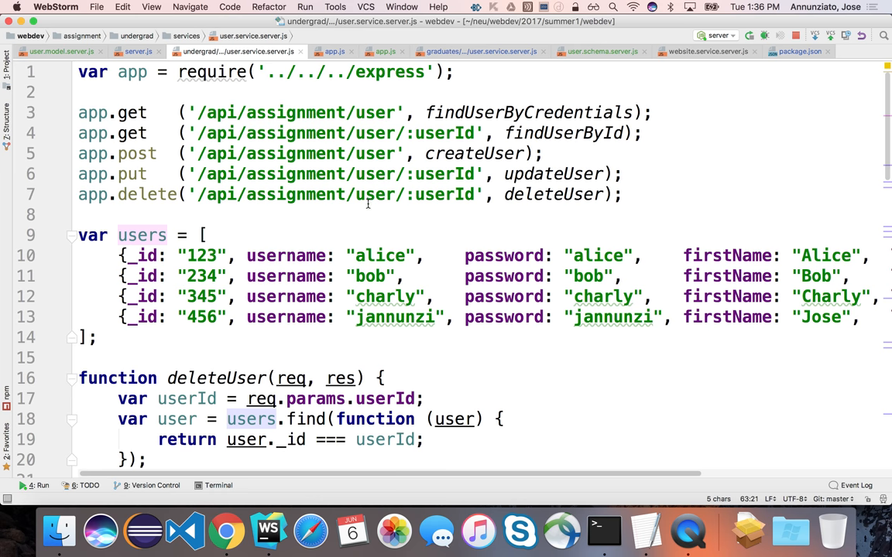
mouse_move(400, 255)
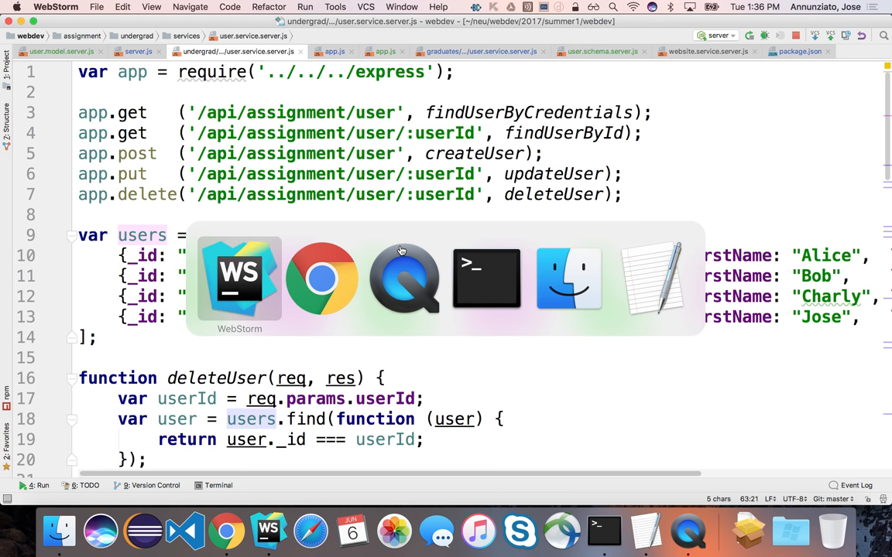
mouse_move(403, 278)
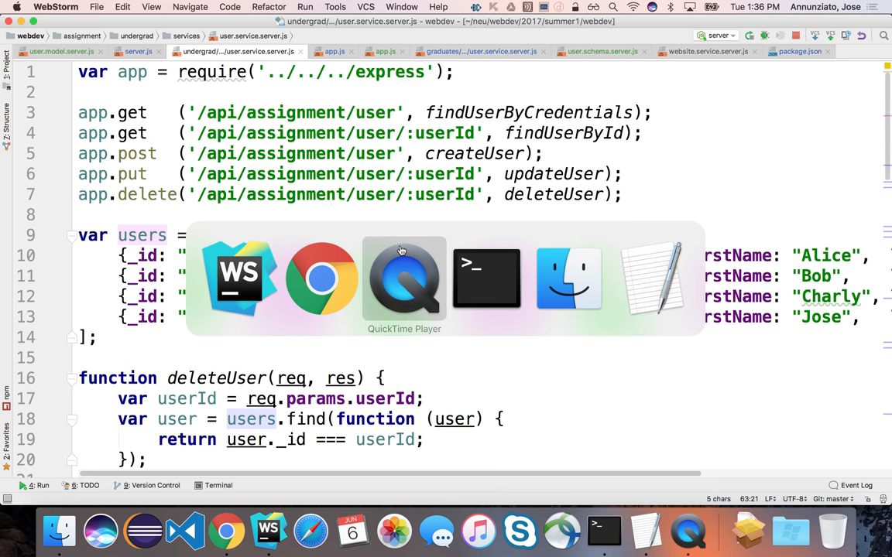
click(404, 279)
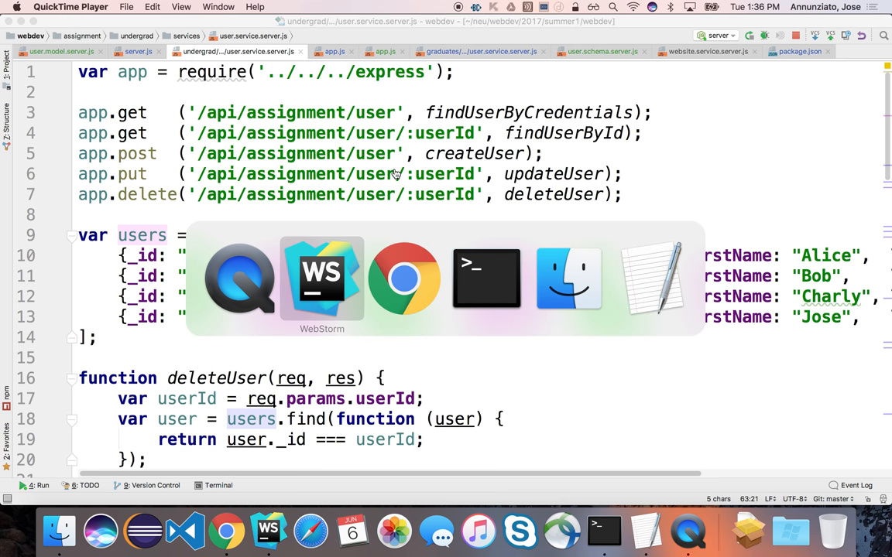
click(322, 279)
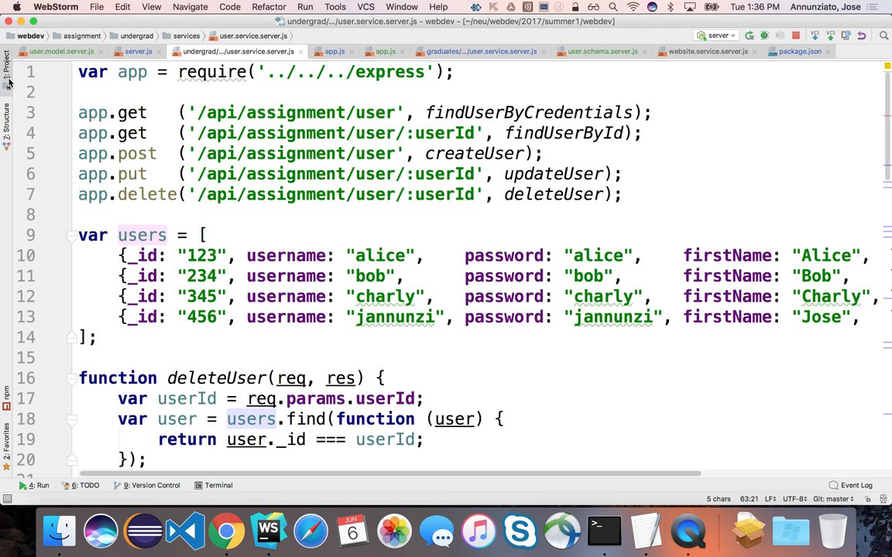
- Create a new 'models' directory inside the undergrad folder
click(8, 70)
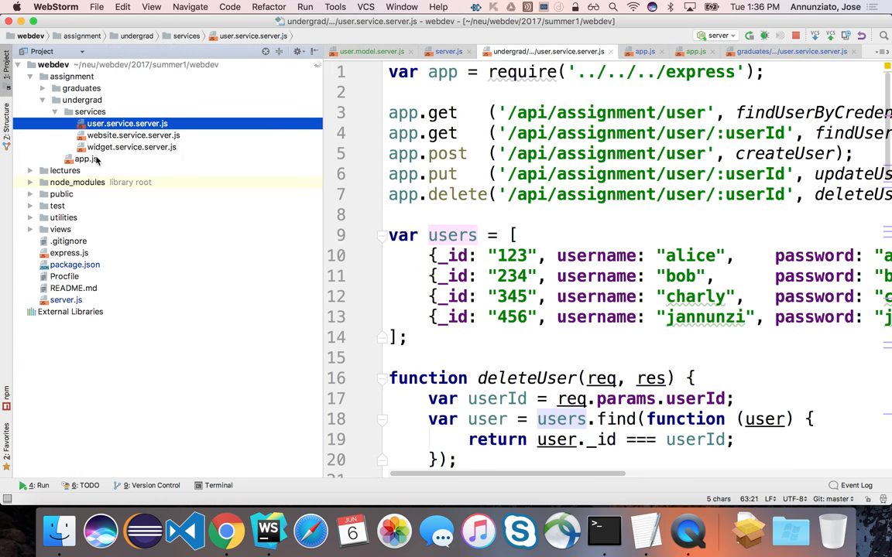
click(54, 112)
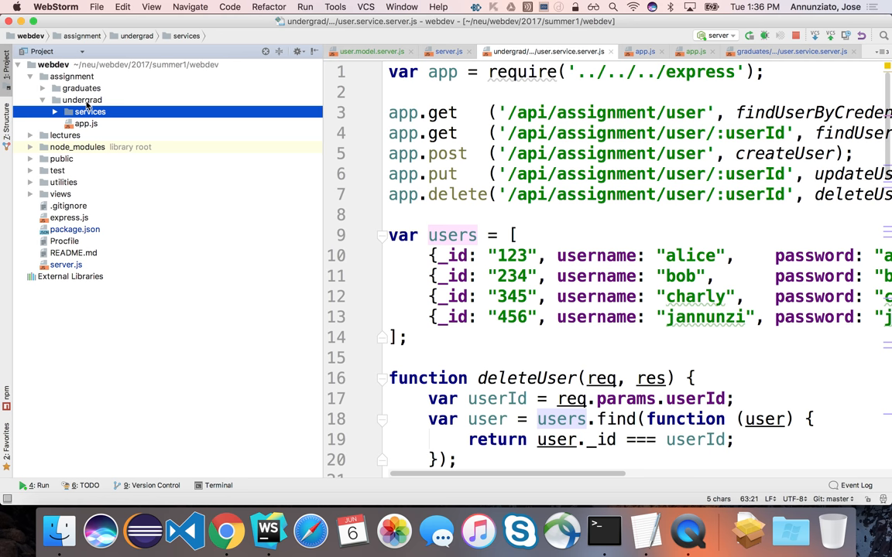
click(81, 99)
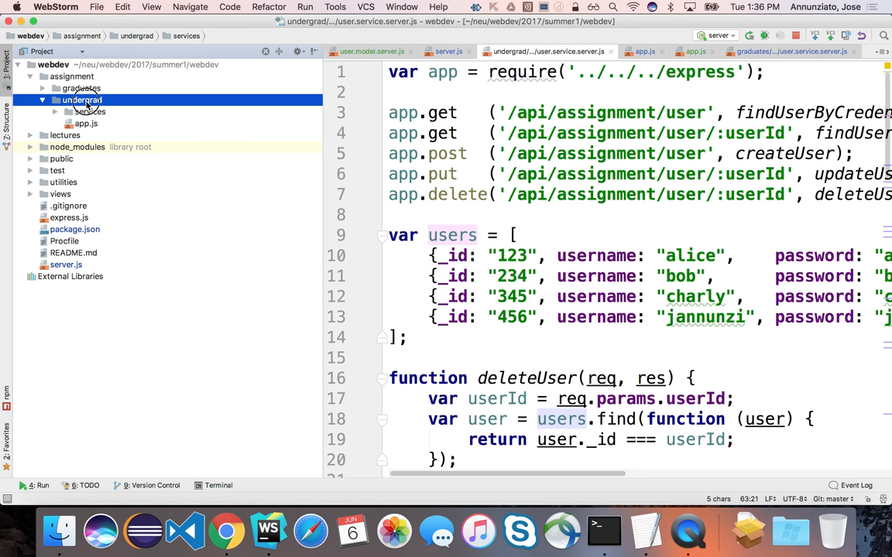
right_click(82, 101)
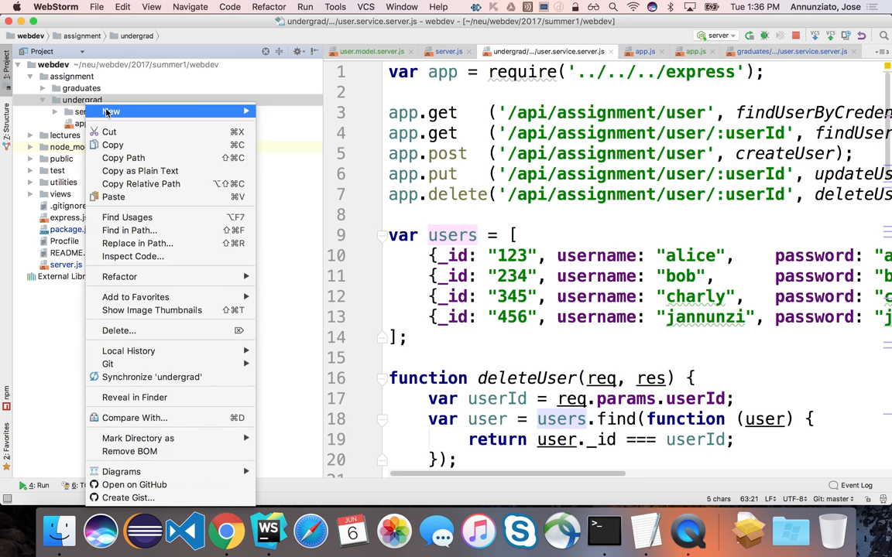
click(112, 111)
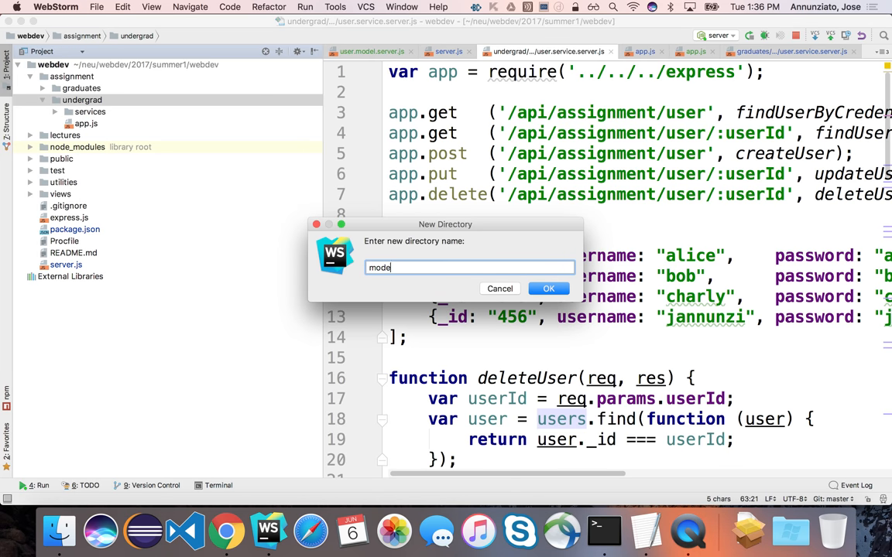
click(548, 290)
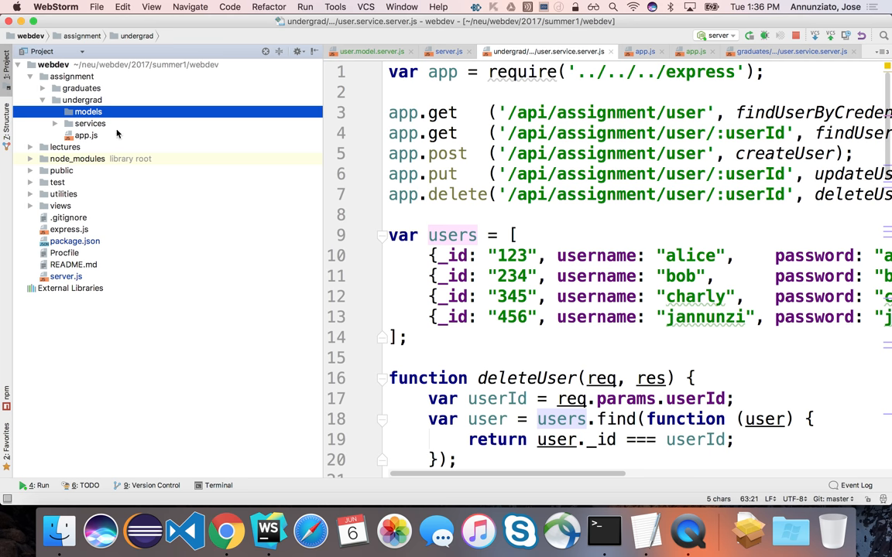
- Add 'user' and 'website' subfolders inside models and select the user folder
right_click(75, 111)
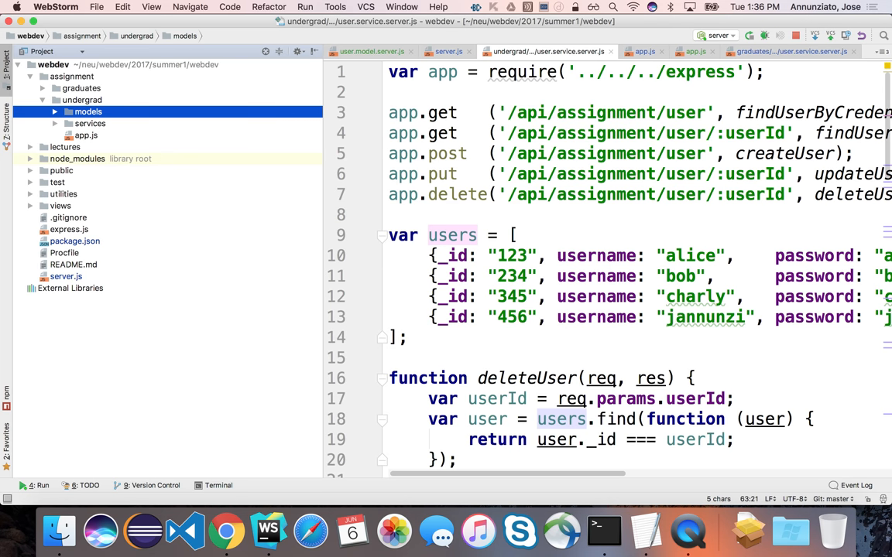
right_click(76, 112)
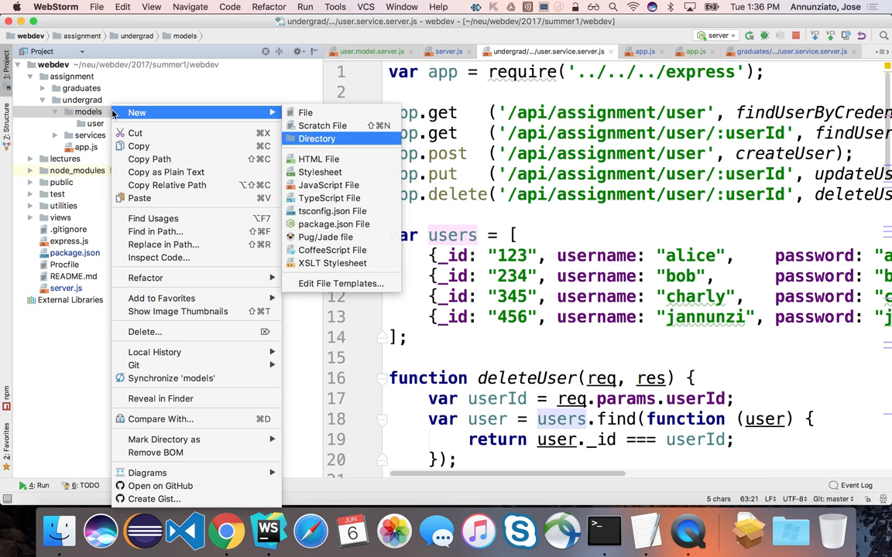
click(319, 139)
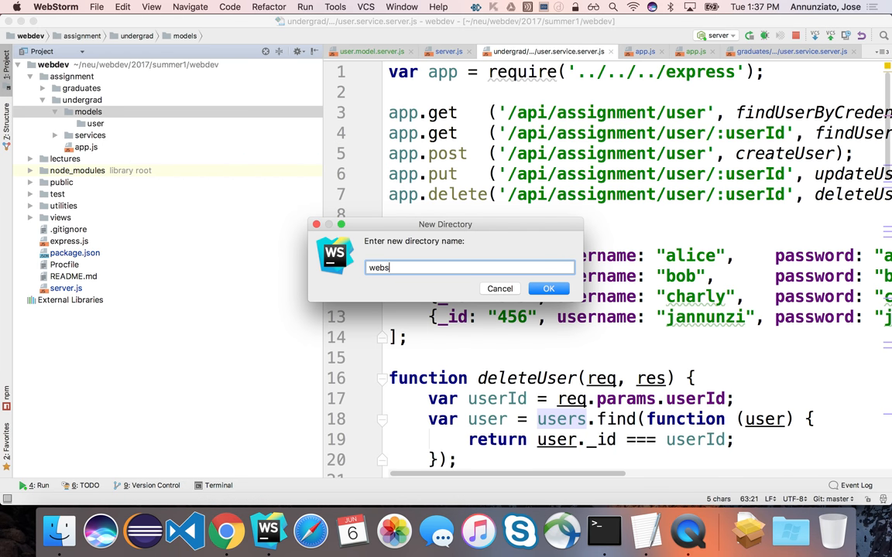
click(548, 289)
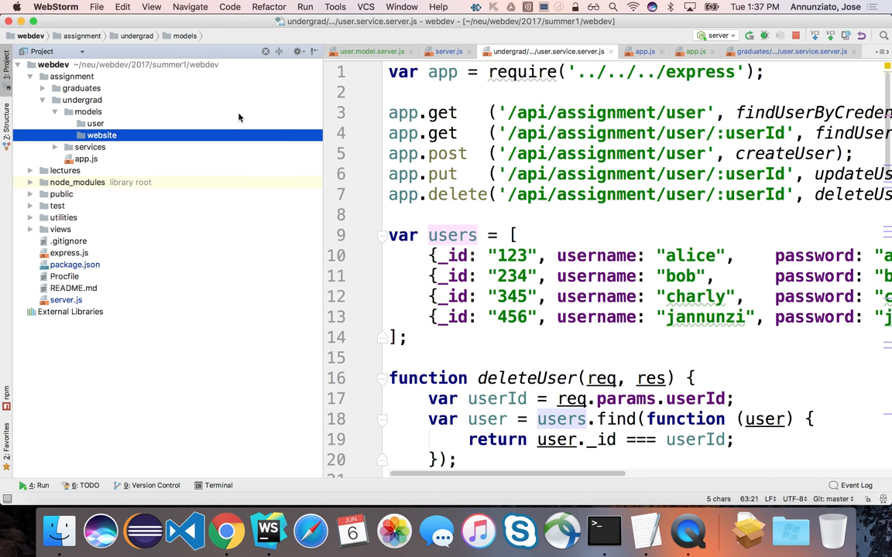
click(87, 112)
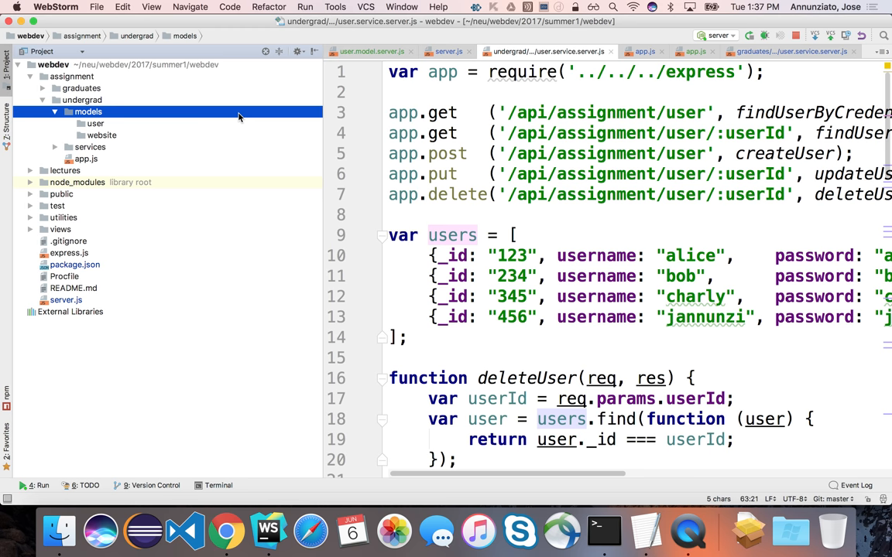
click(96, 124)
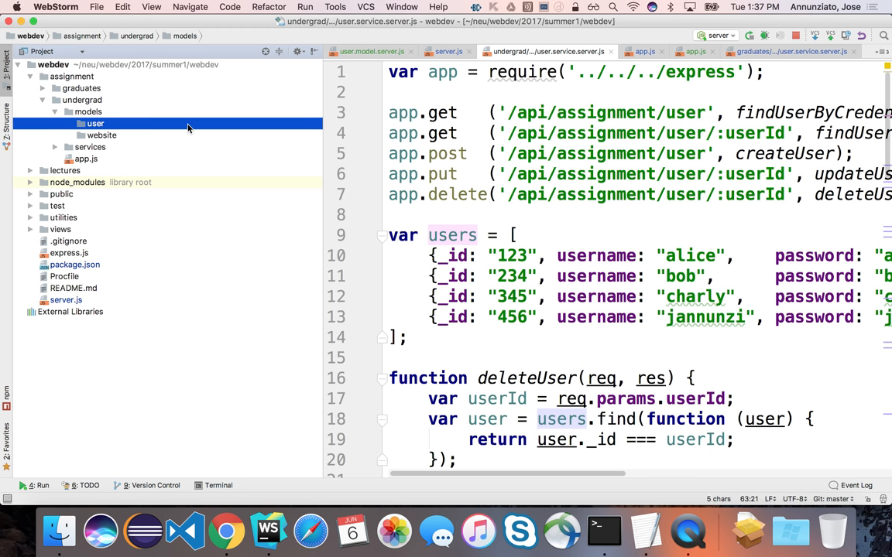
click(96, 124)
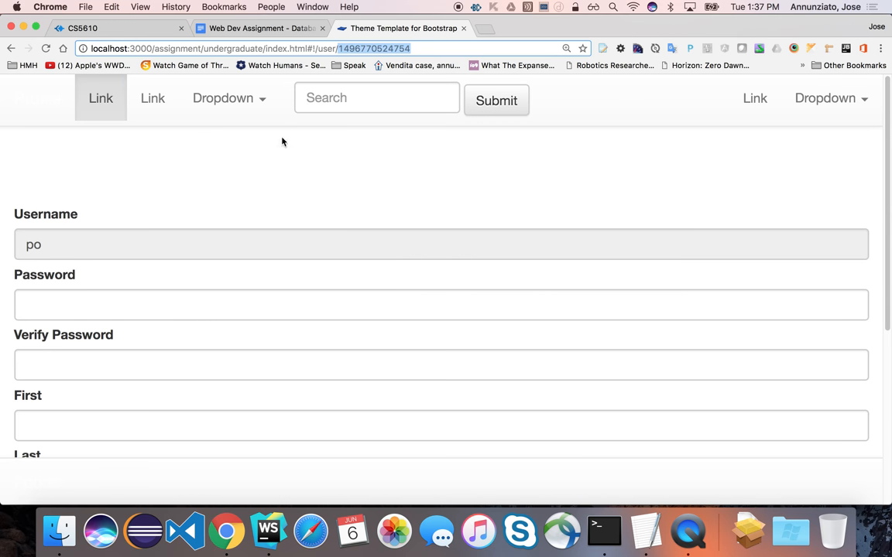
- Check the user.model.server.js path in the assignment doc and scroll to the User Schema property table
click(260, 27)
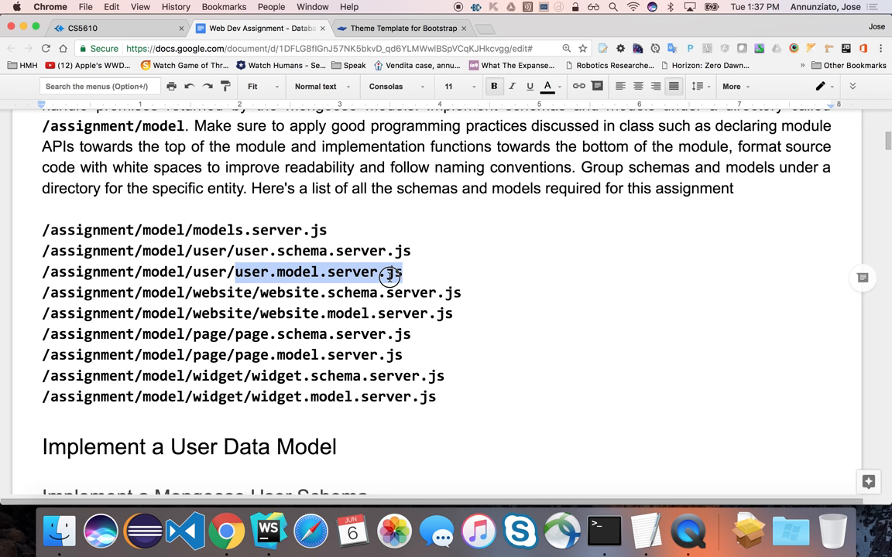
double_click(209, 251)
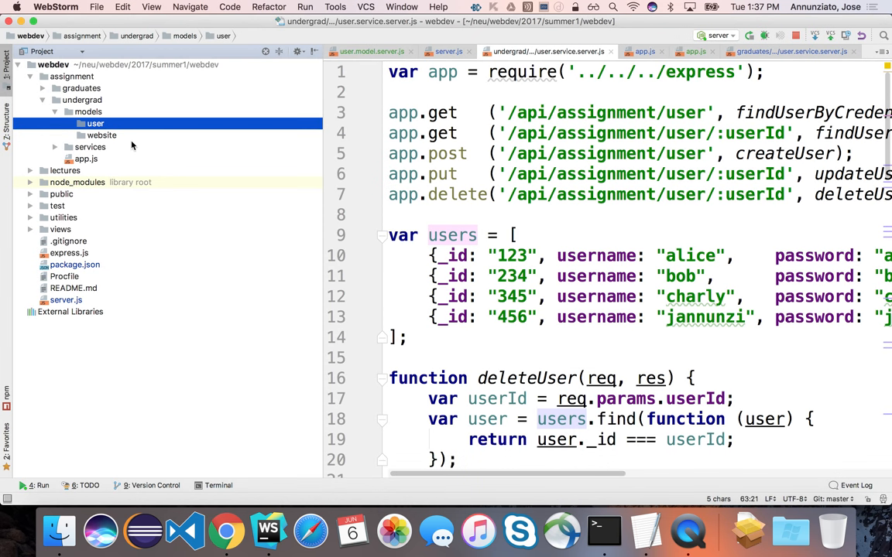
click(88, 112)
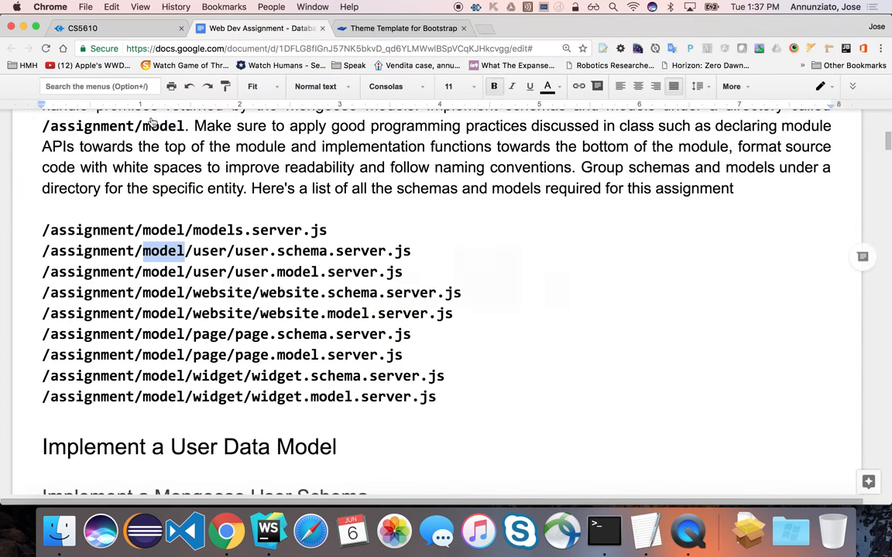
scroll(down, 3)
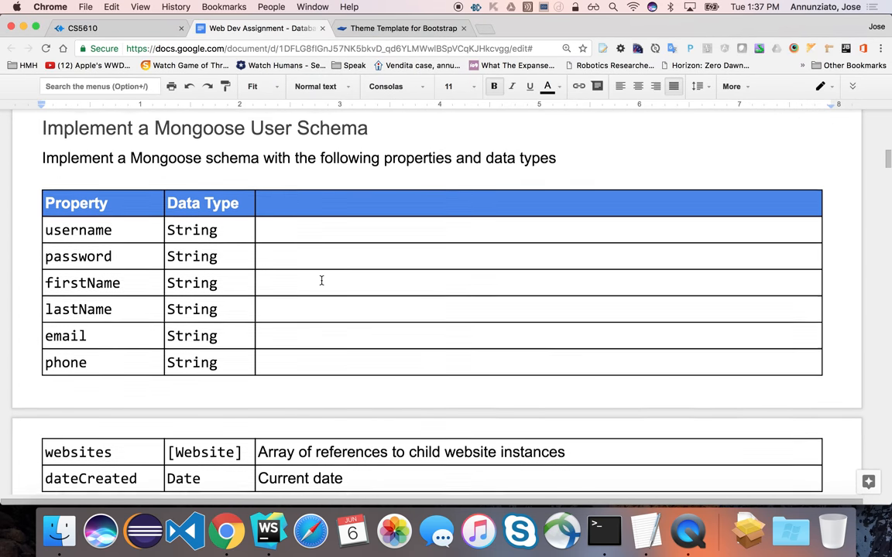
scroll(down, 3)
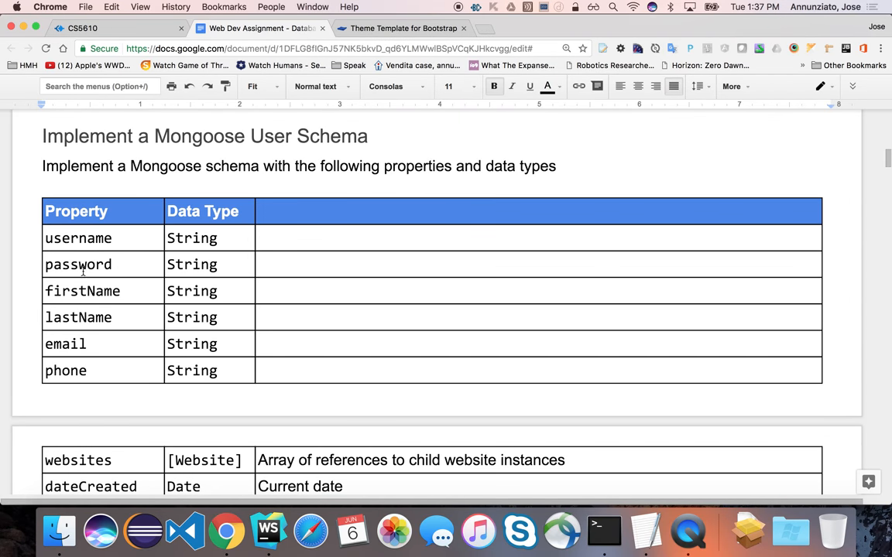
scroll(down, 3)
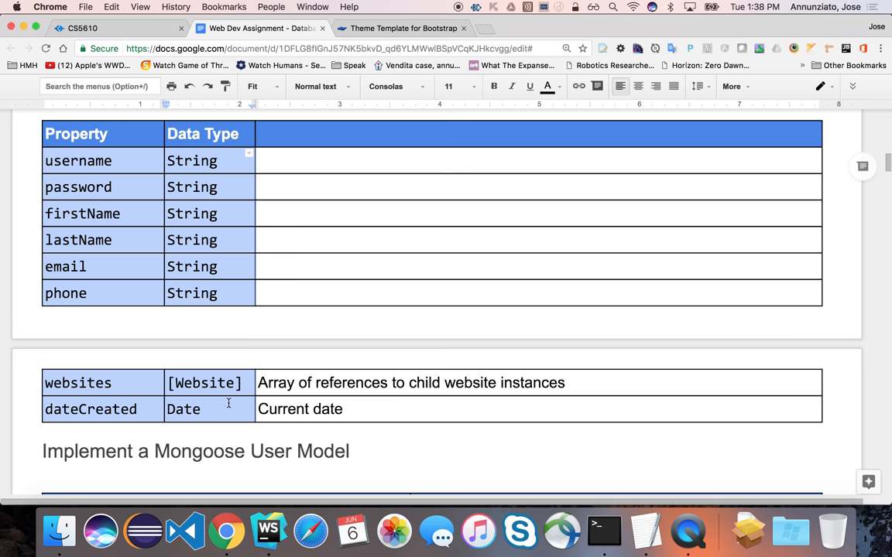
mouse_move(263, 238)
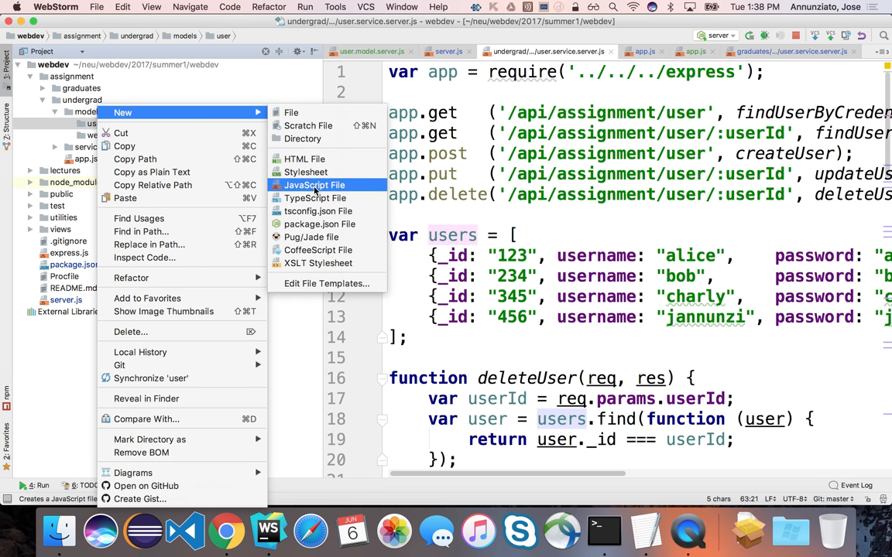
- Create user.schema.server.js in the user folder and close all other editor tabs
click(312, 185)
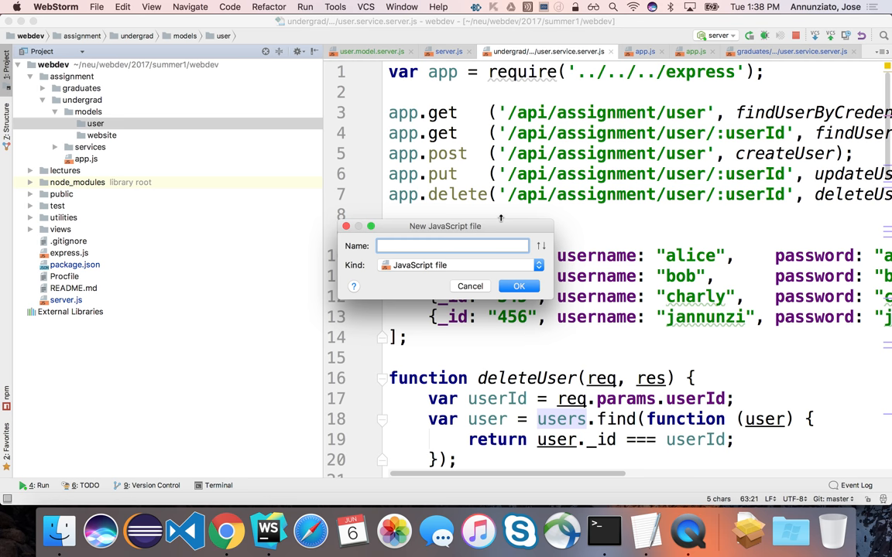
text(user.sc)
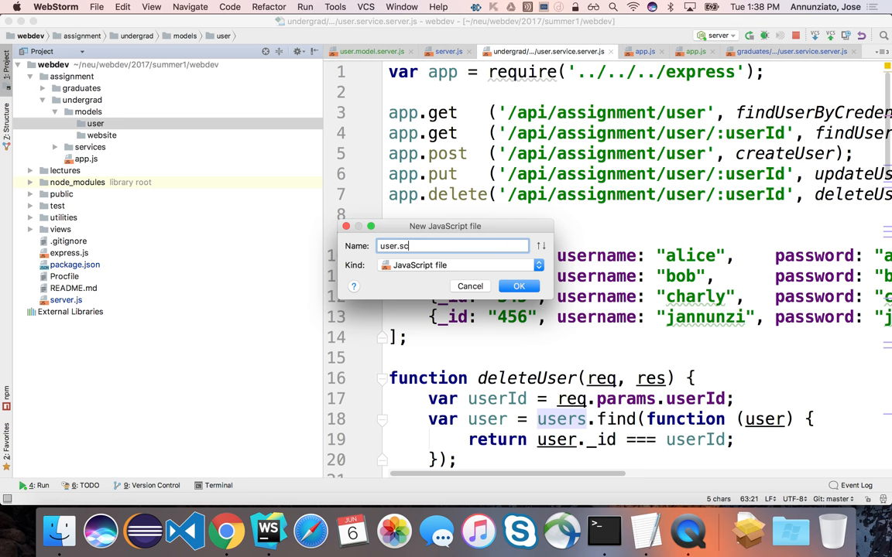
text(hema)
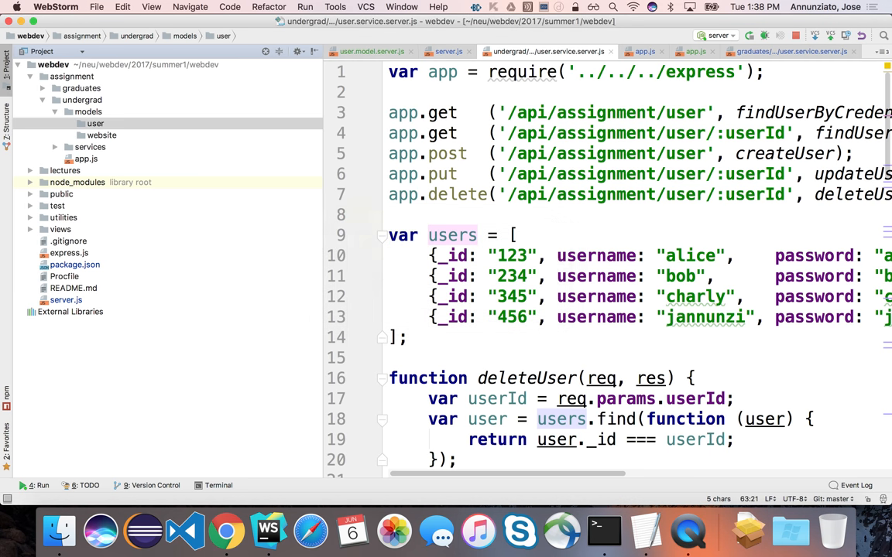
click(706, 49)
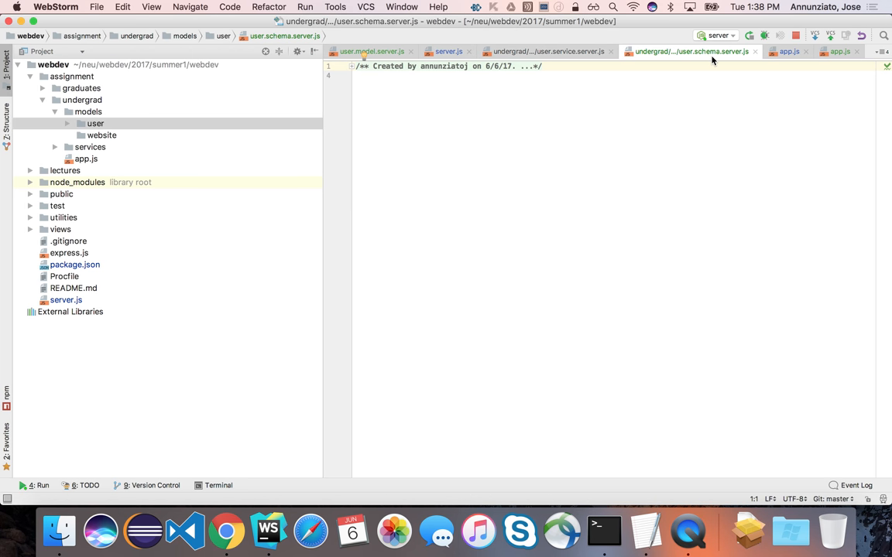
right_click(696, 52)
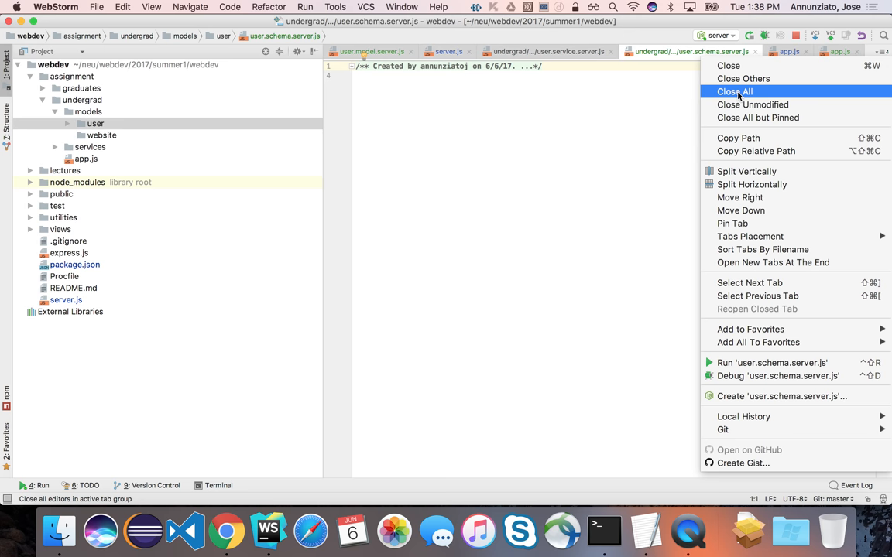
click(749, 79)
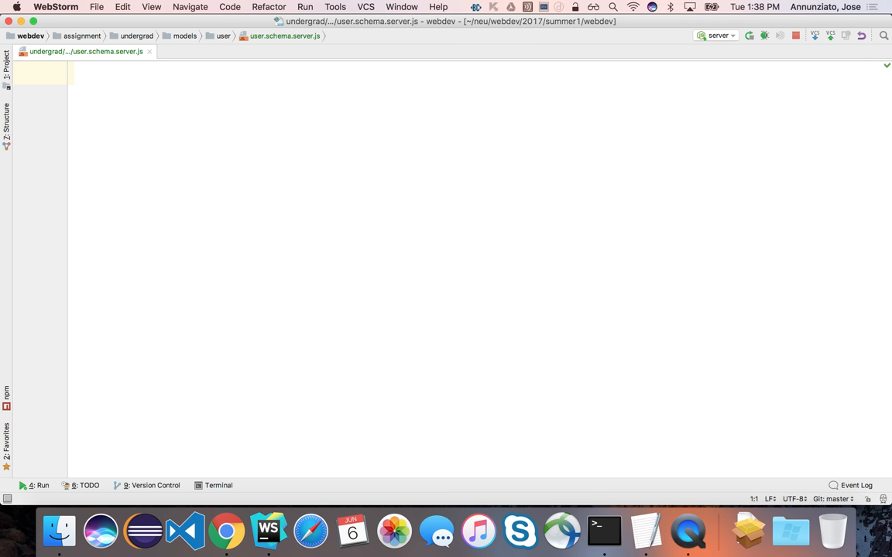
- Write var mongoose = require('mongoose') and start var userSchema = mongoose.Schema({})
text(var mongoose = require('mongoose)
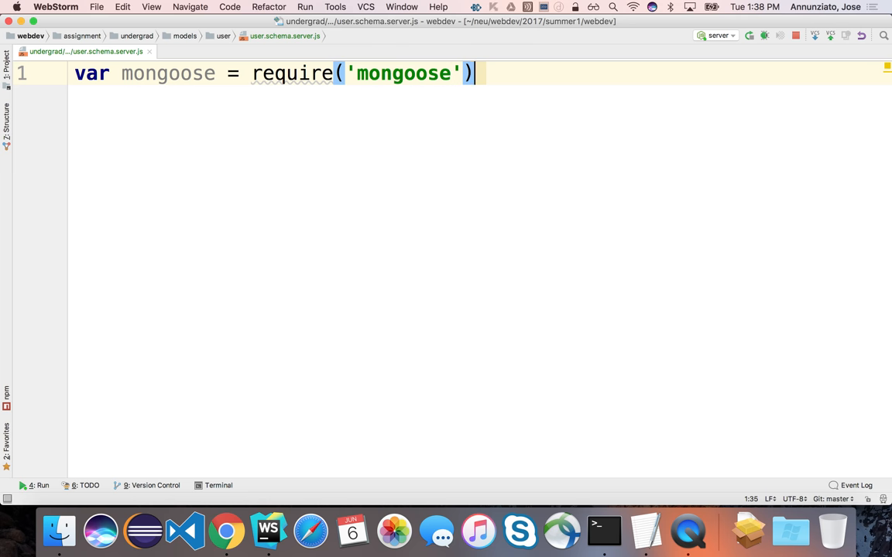
text(;)
key(enter)
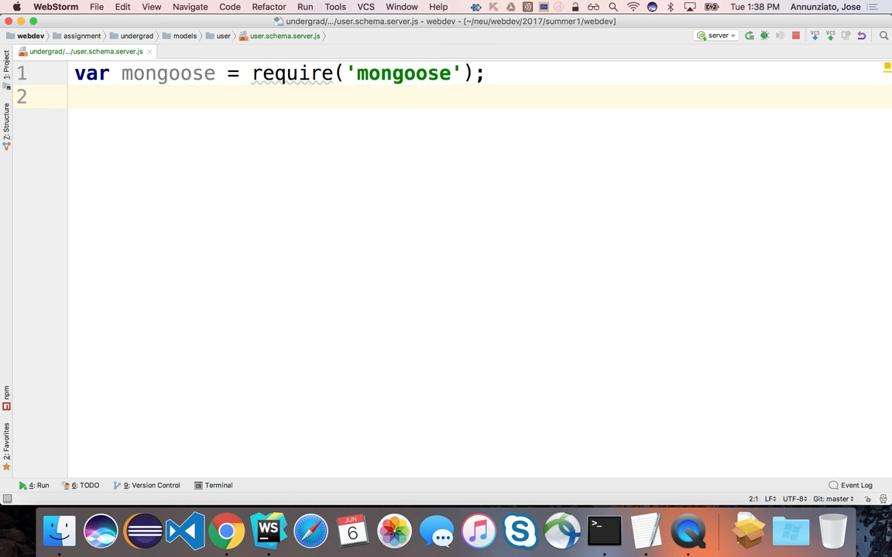
text(var)
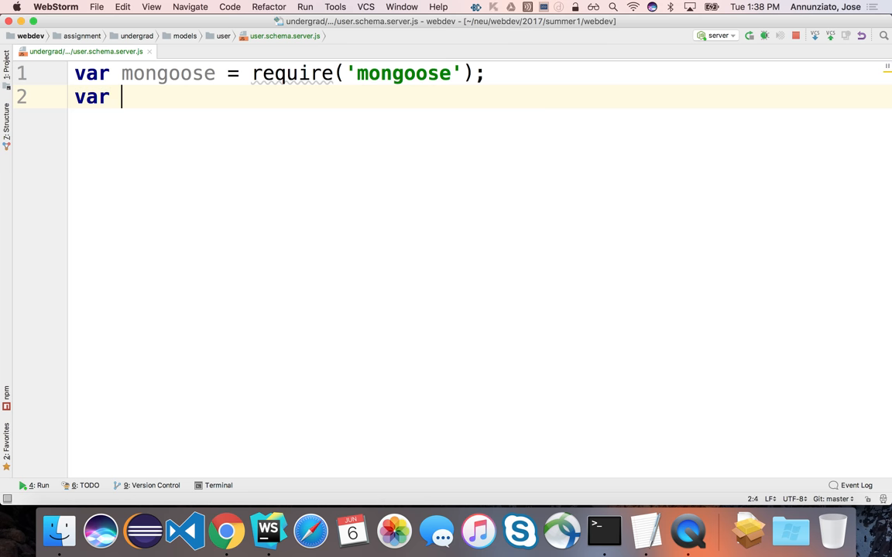
text(userSch)
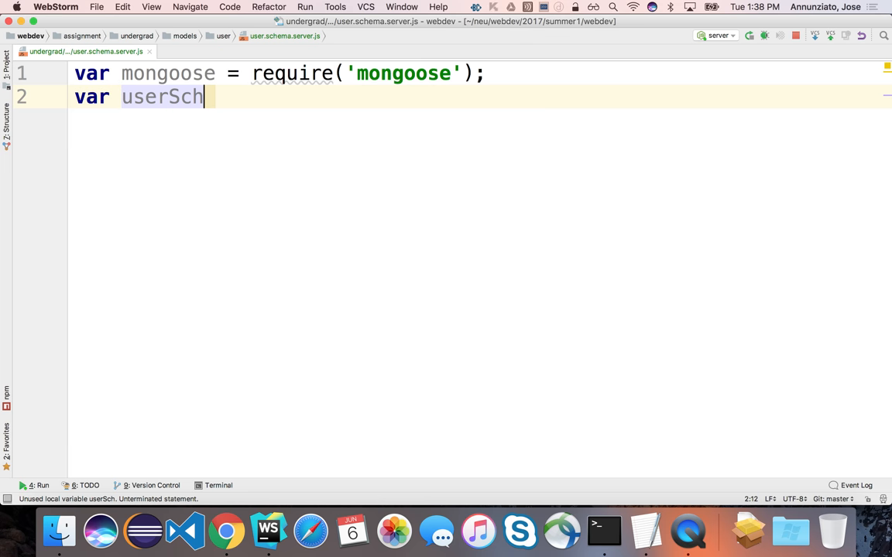
text(ema = mo)
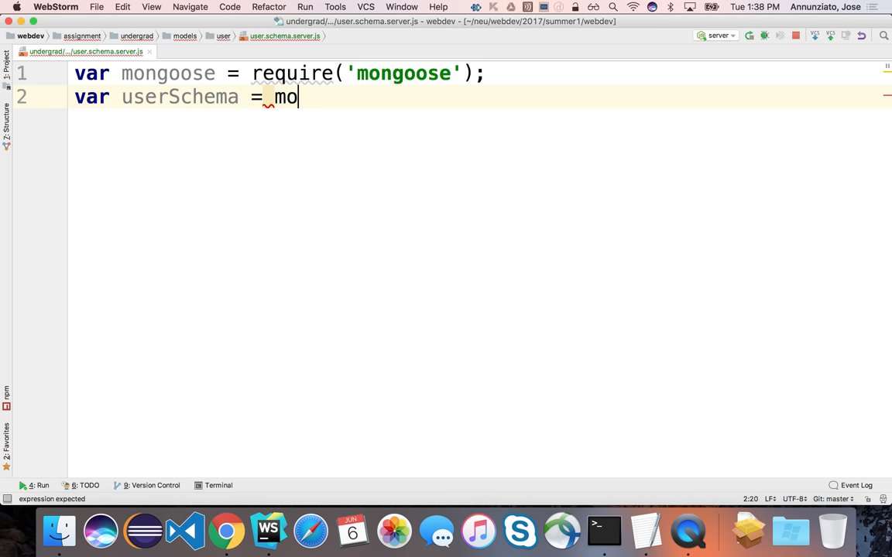
text(ngoose.Sc)
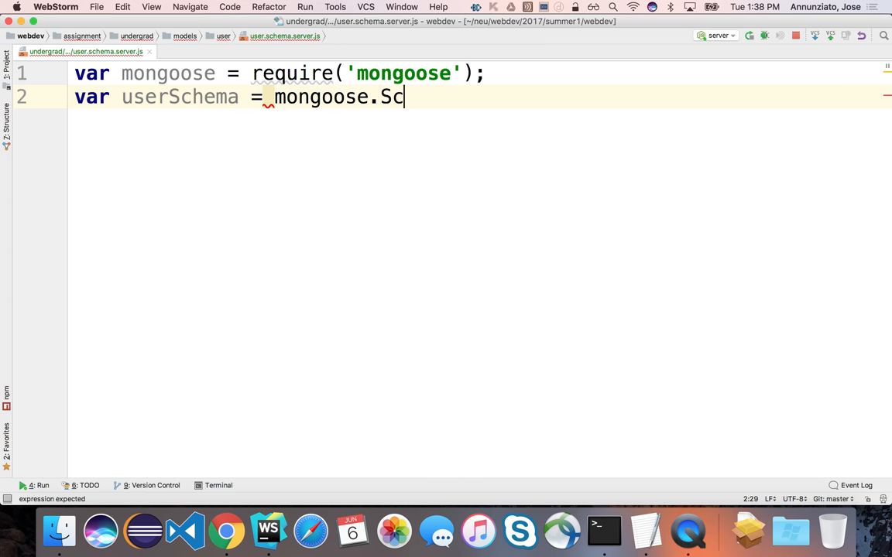
text(hema())
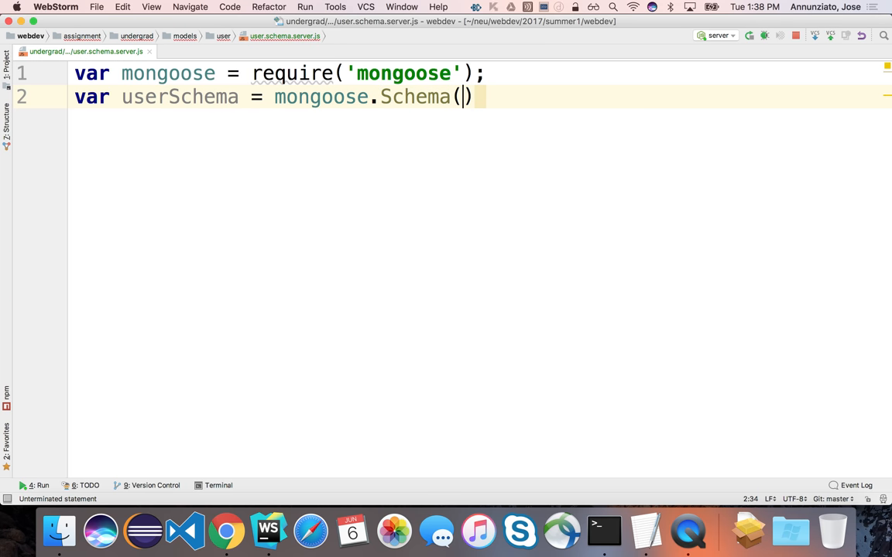
text({)
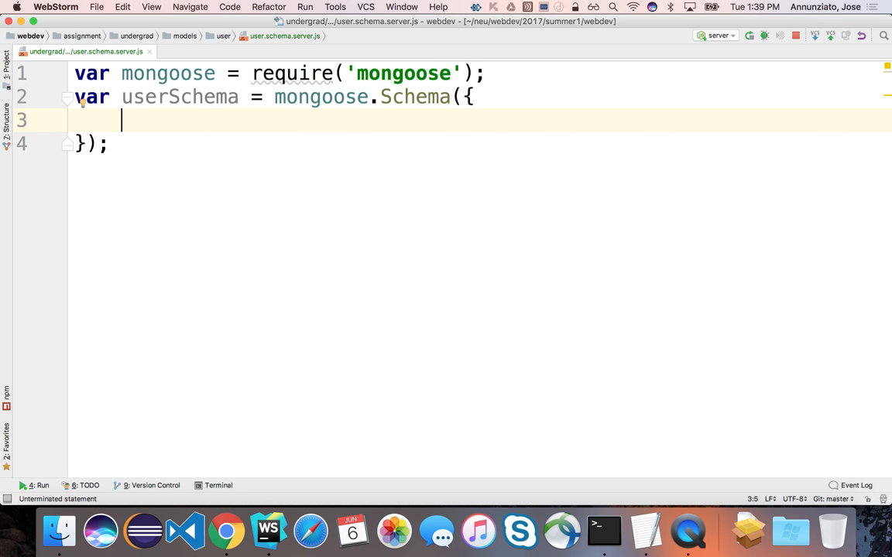
- Declare username, password, firstName, lastName as String and dateCreated as Date
text(username: String)
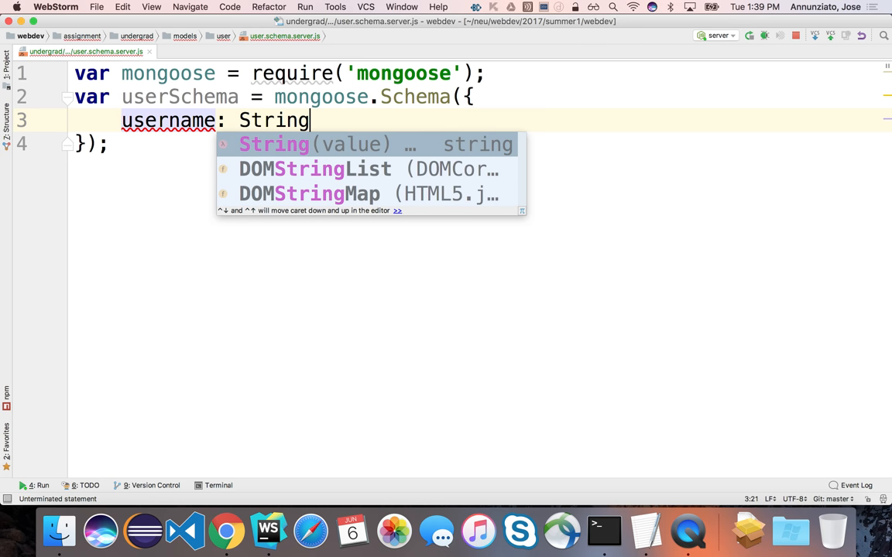
text(,)
text(passwr)
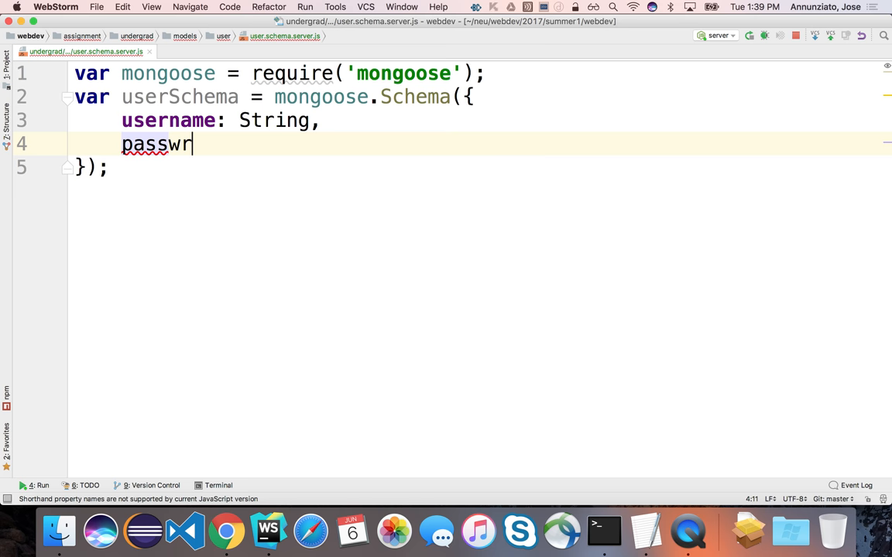
text(ord: S)
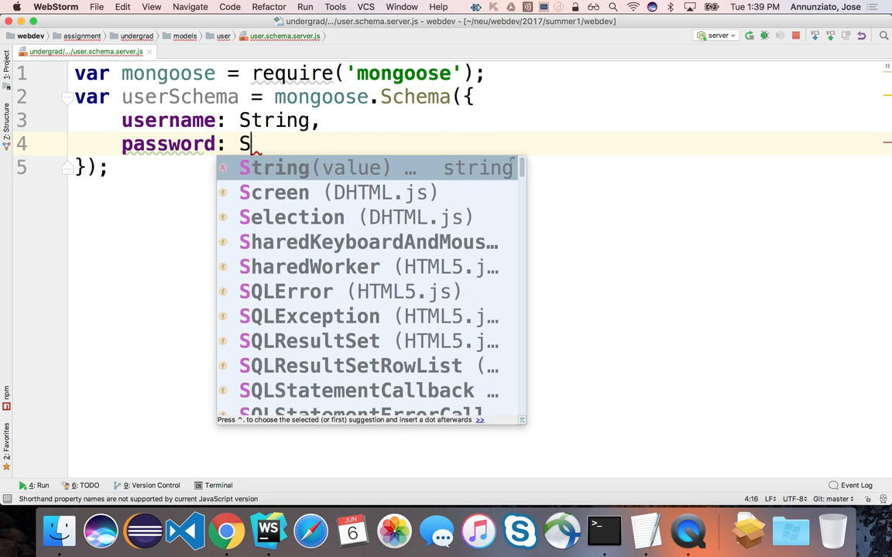
text(tring,)
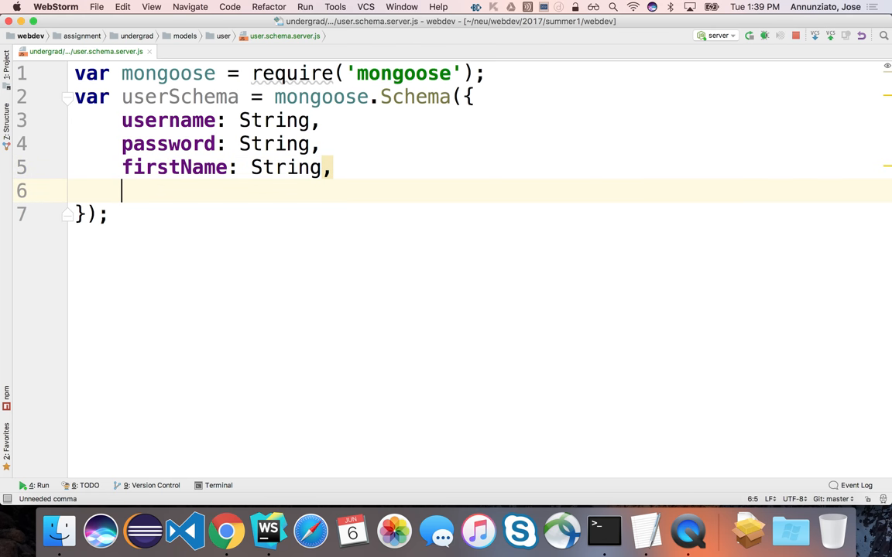
text(lastName: String,)
text(d)
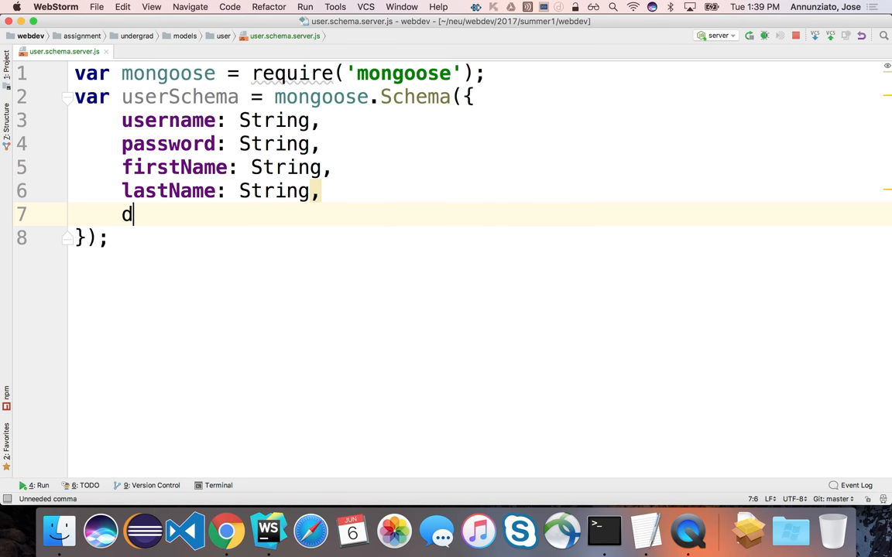
text(ateCreated:)
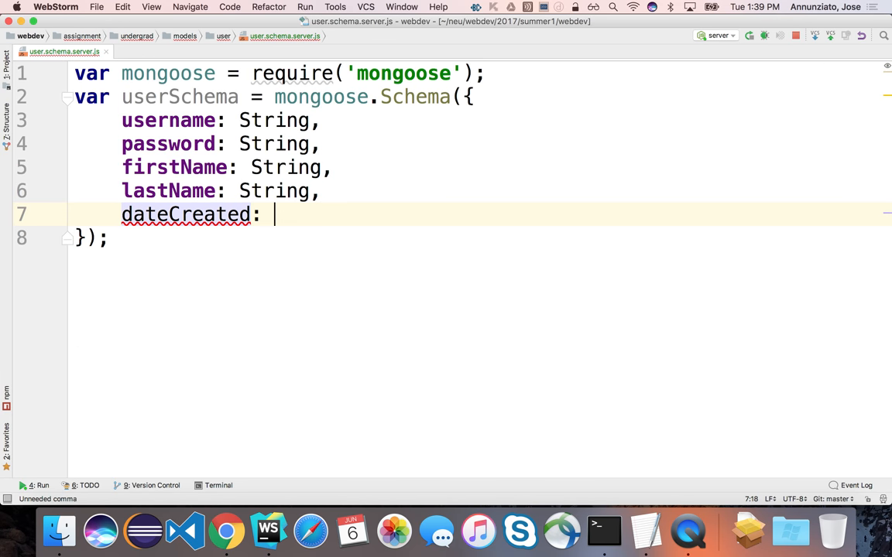
text(Date,)
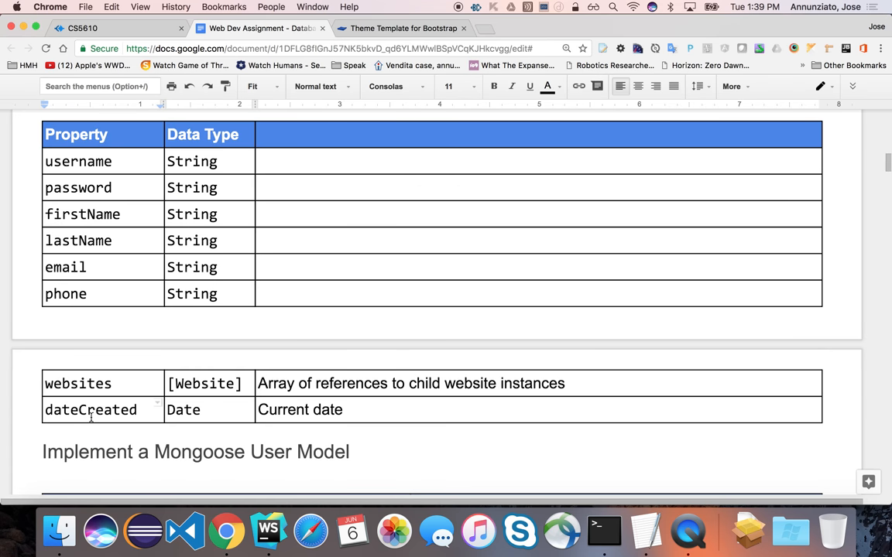
- Review the assignment's property table confirming dateCreated is a Date
double_click(78, 384)
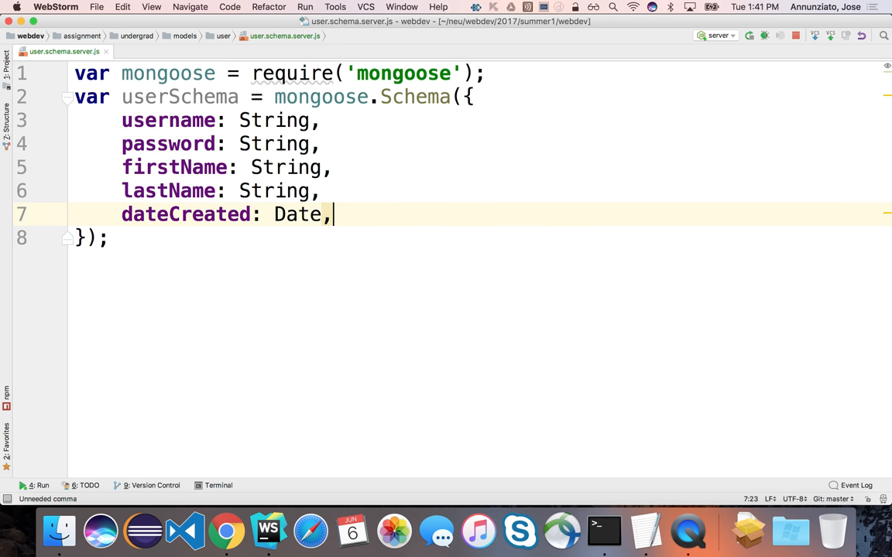
- Remove the trailing comma after Date and add module.exports = userSchema
key(Backspace)
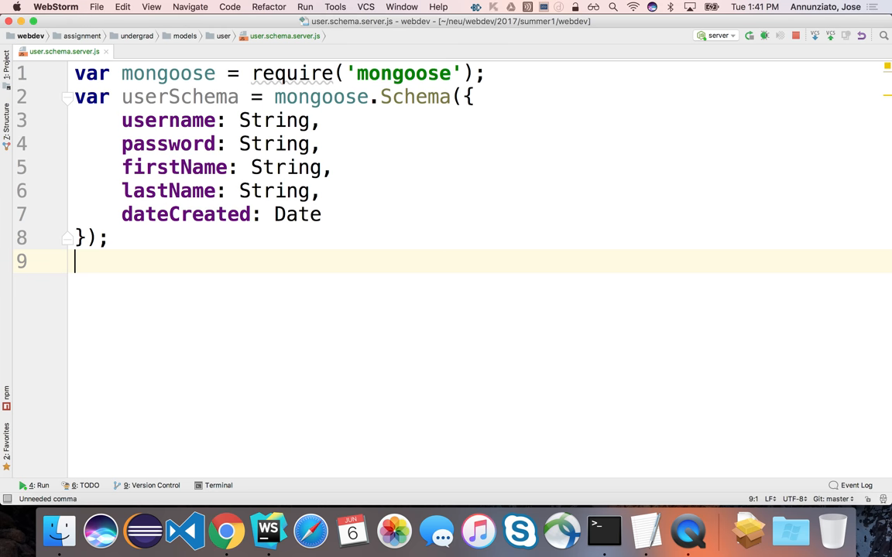
text(module.)
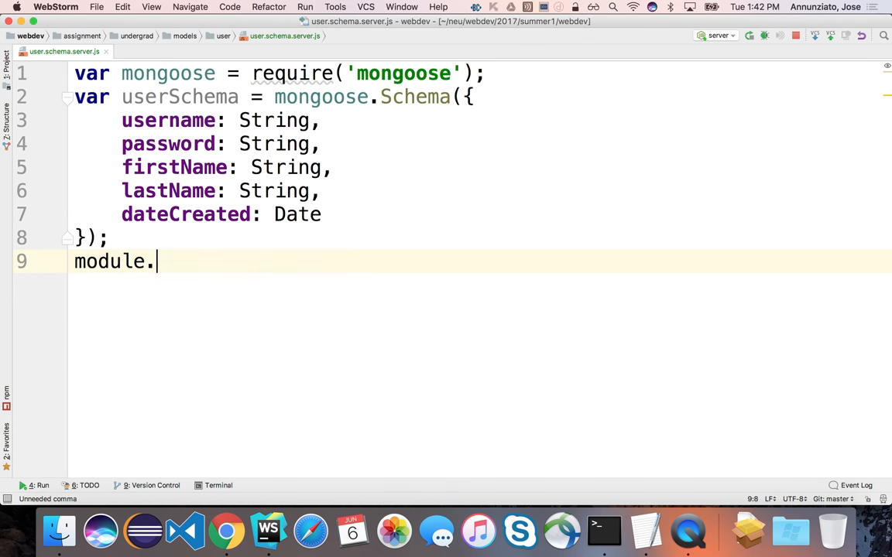
text(exports)
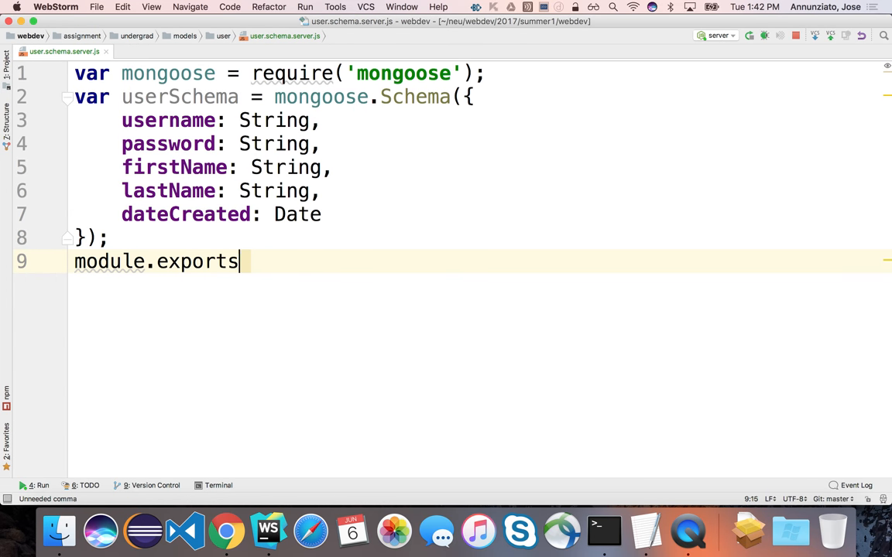
text(= user)
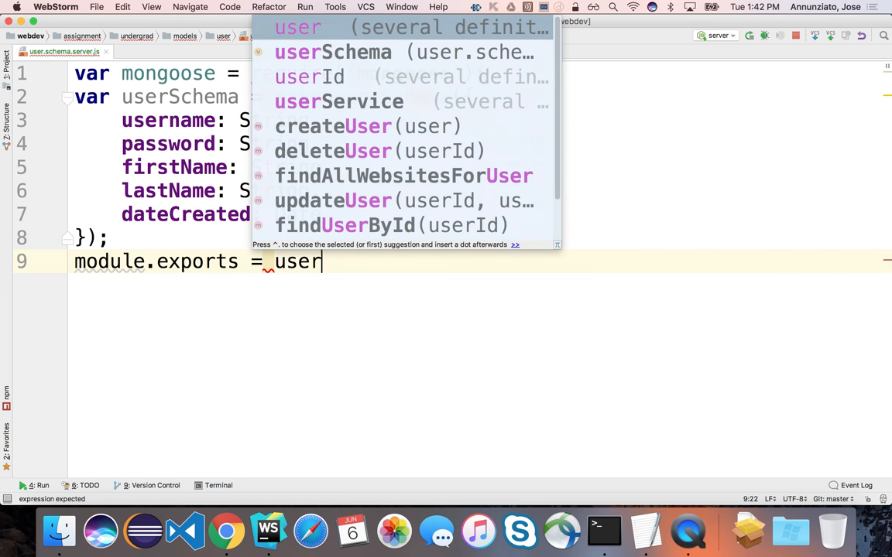
key(Tab)
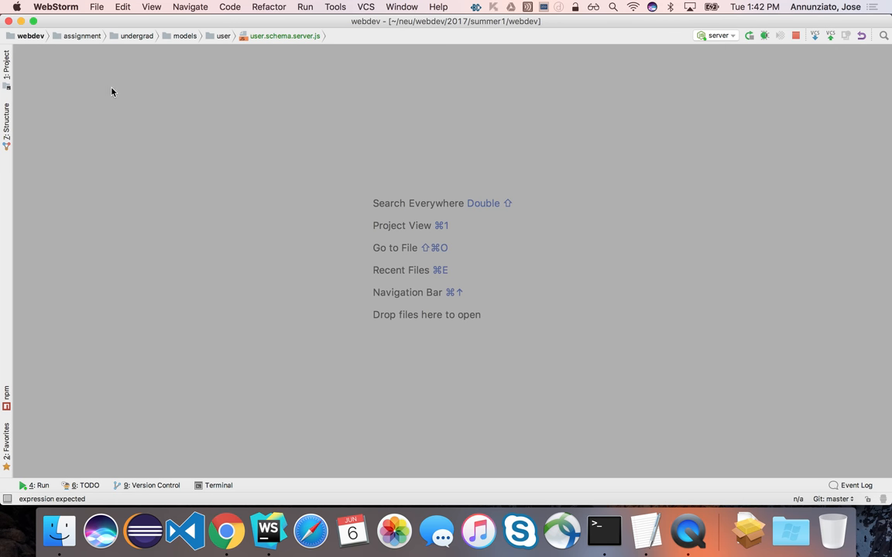
- Show the project tree with the models/user folder expanded to user.schema.server.js
click(6, 74)
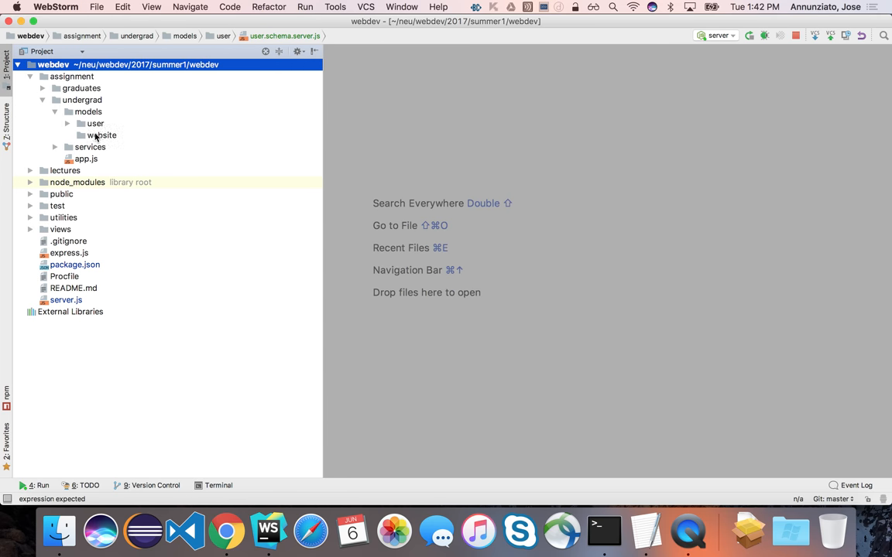
right_click(94, 124)
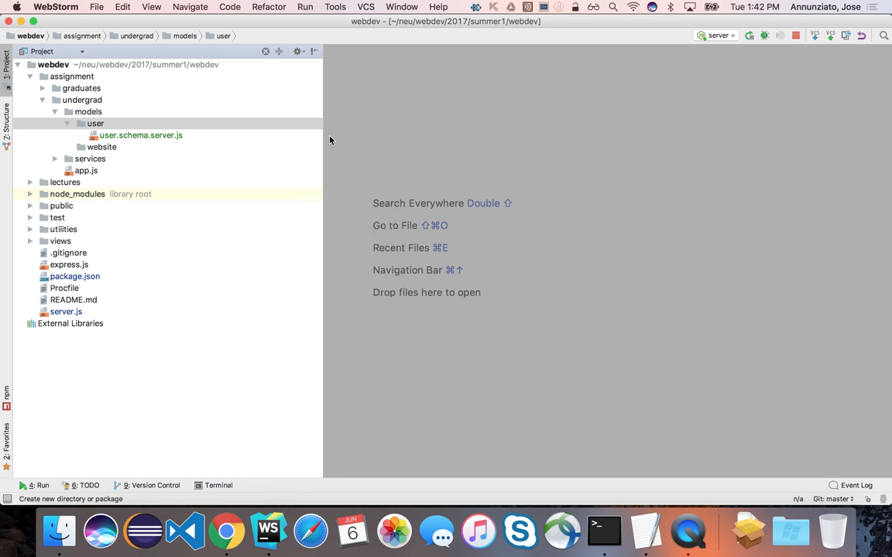
click(96, 124)
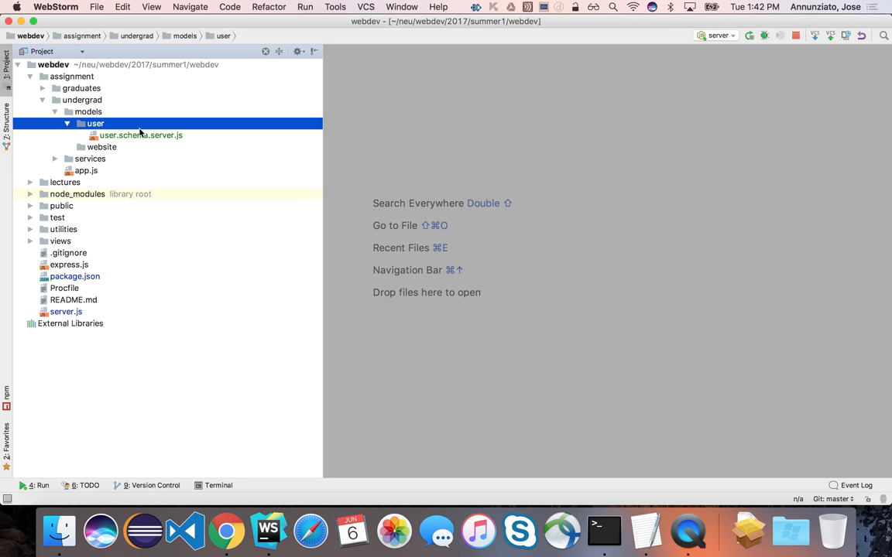